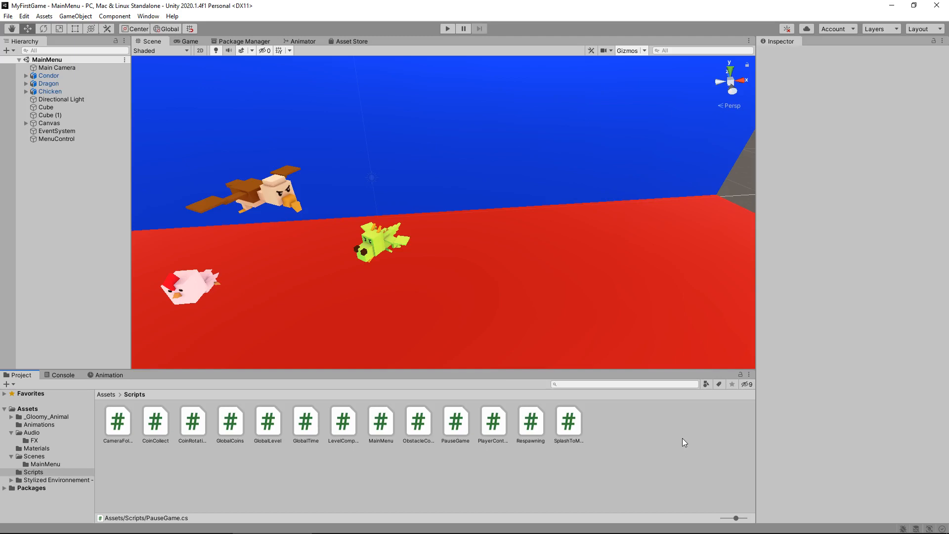
mouse_move(603, 242)
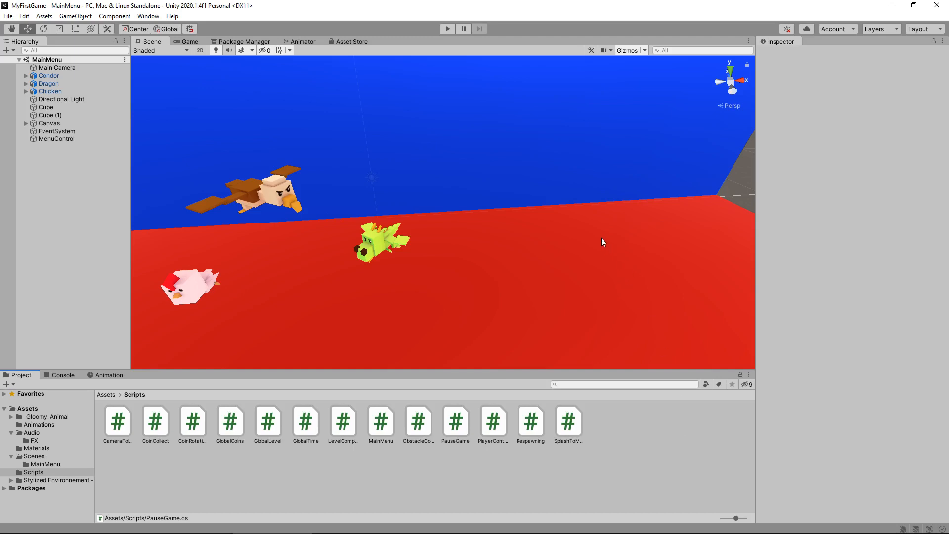
mouse_move(562, 285)
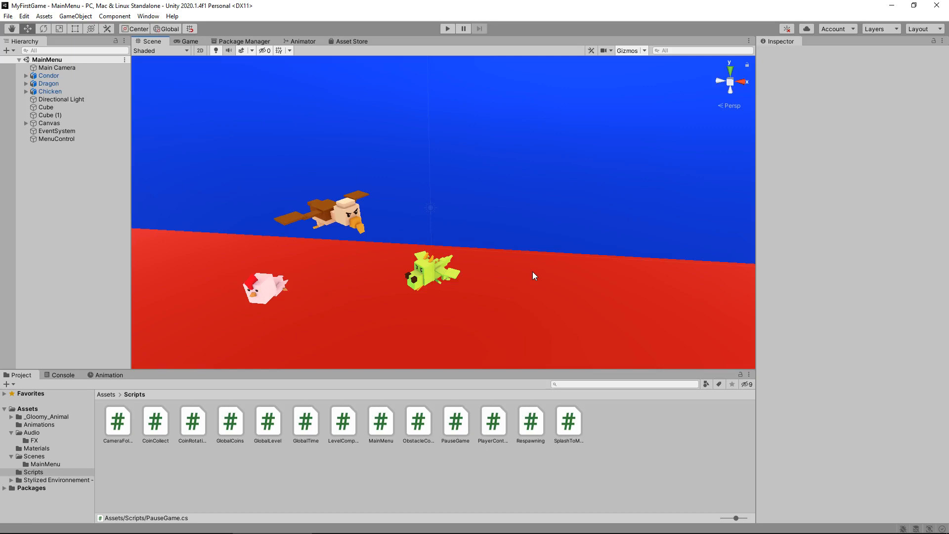
mouse_move(391, 323)
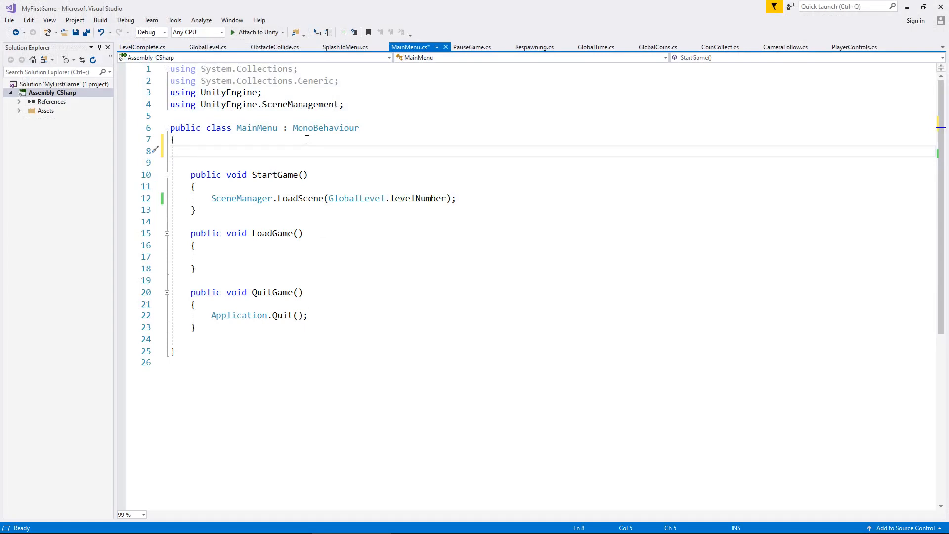
mouse_move(408, 173)
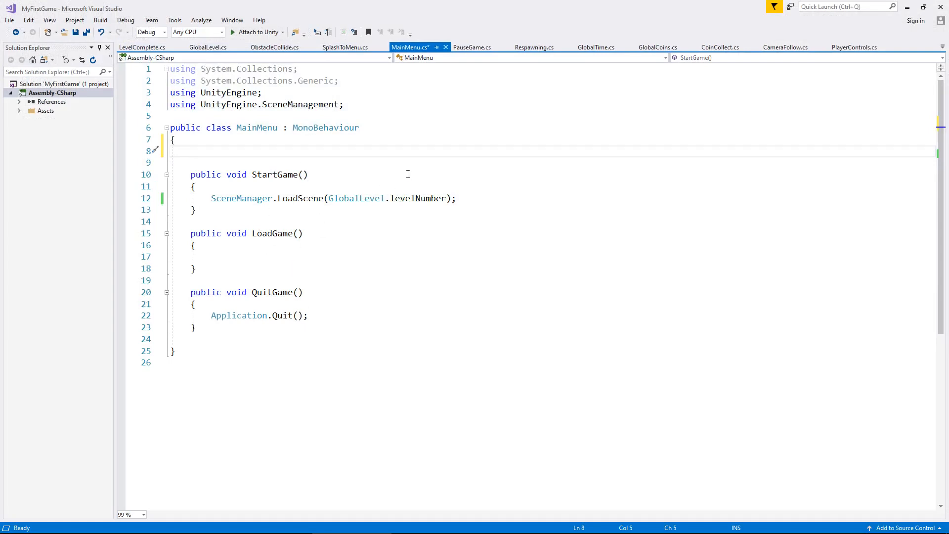
Declare 'public int loadLevel;' at the top of the MainMenu class.
text(pu)
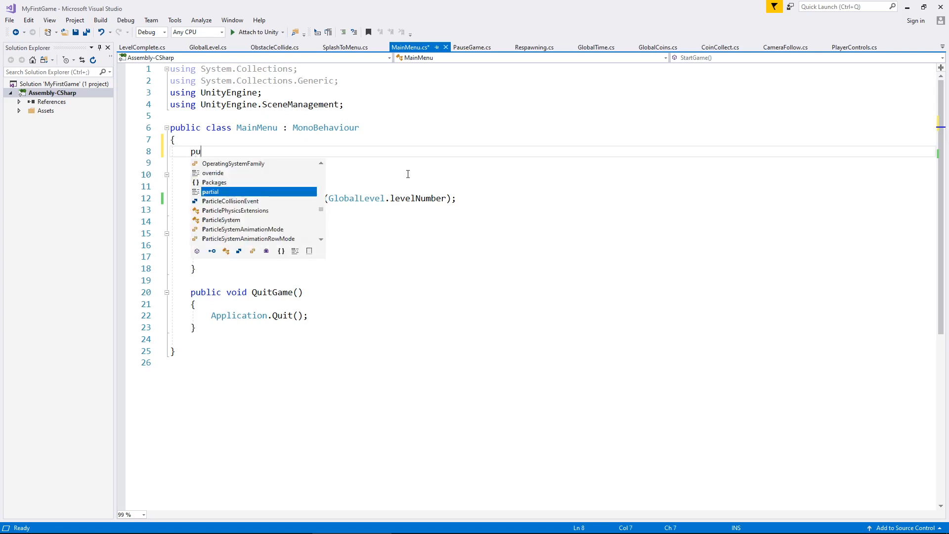
text(blic int)
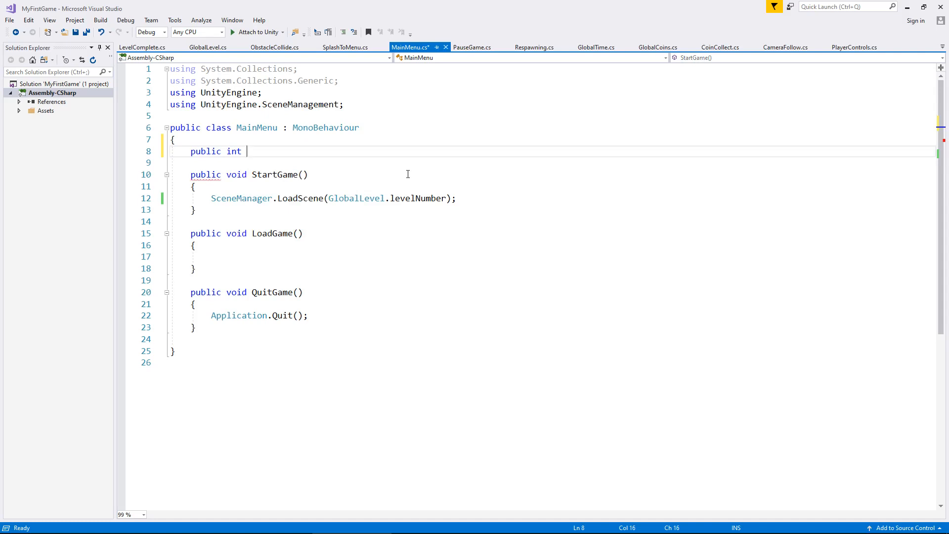
text(l)
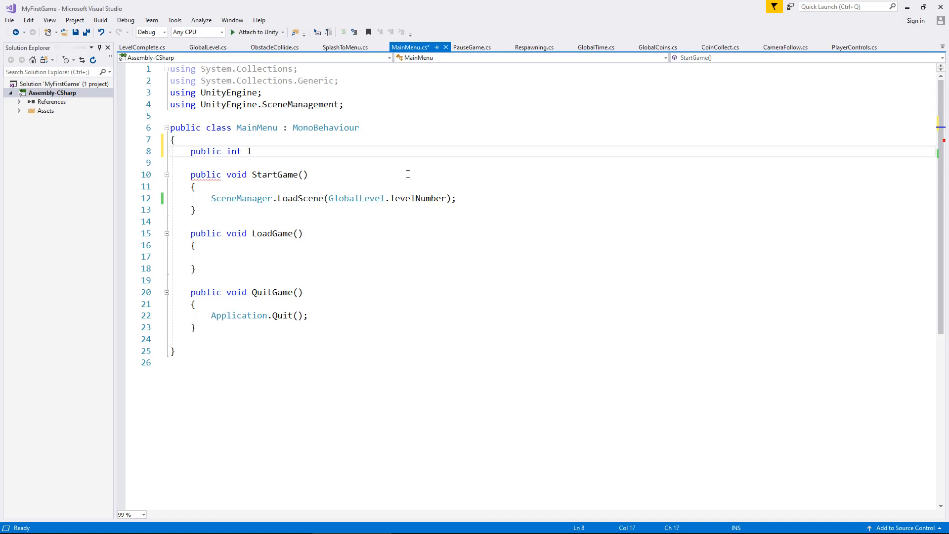
text(oadLevel)
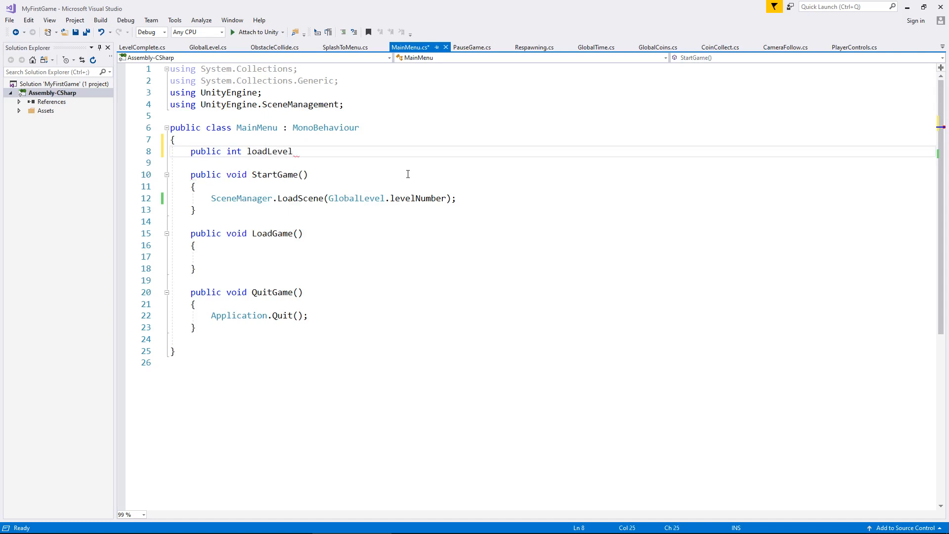
text(;)
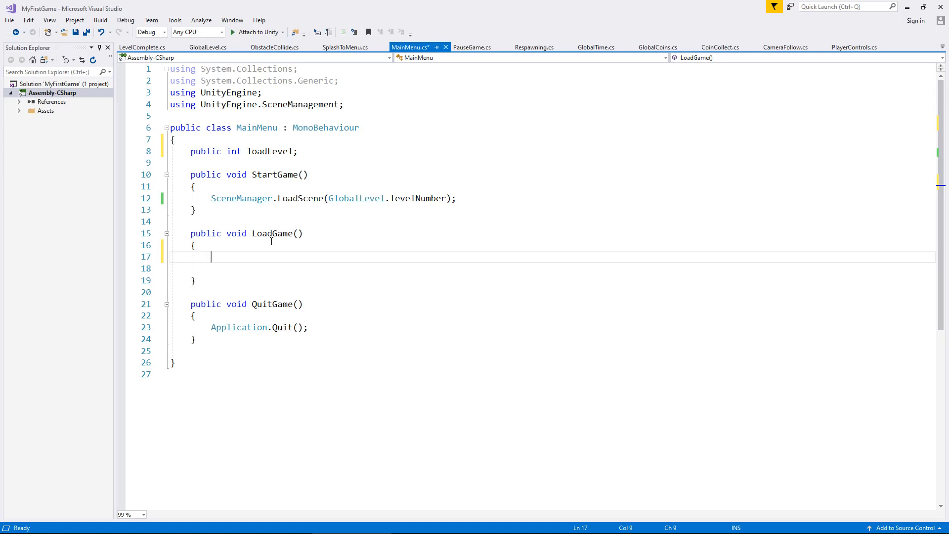
Inside LoadGame, write loadLevel = PlayerPrefs.GetInt("LevelLoadNum"); using IntelliSense for PlayerPrefs.
text(loadLevel)
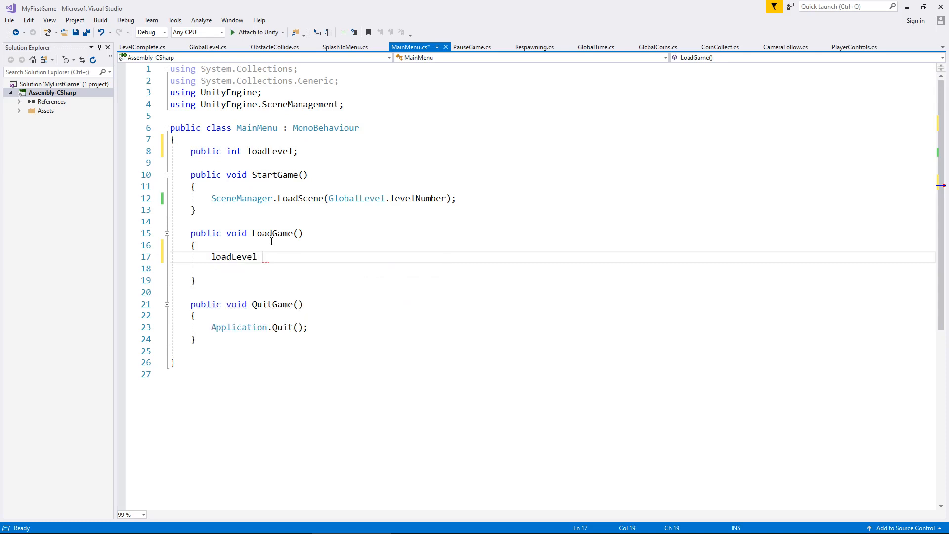
text(= P)
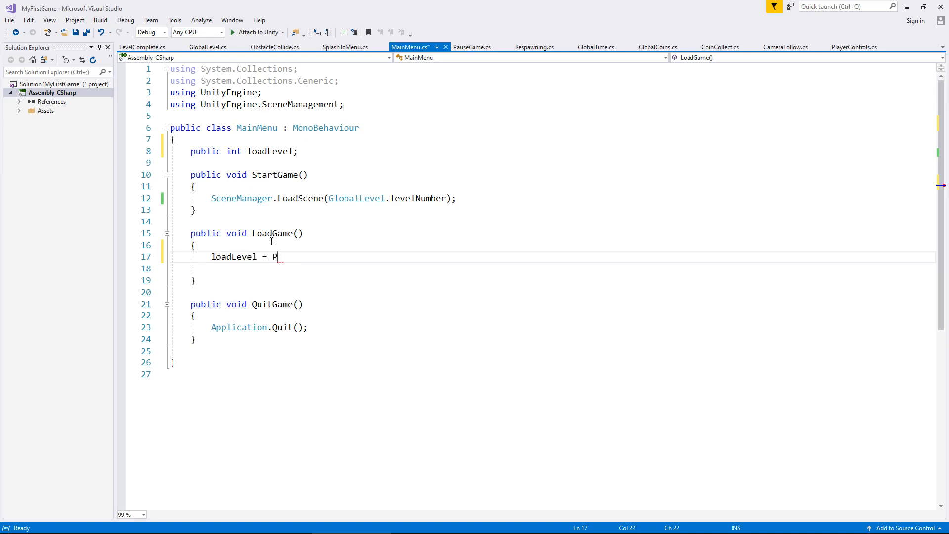
text(layer)
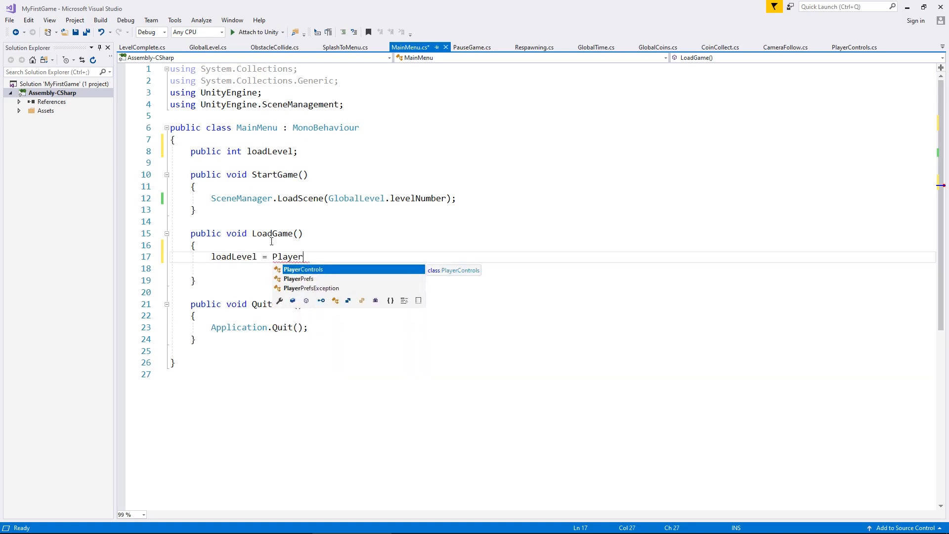
text(Prefs.GetInt)
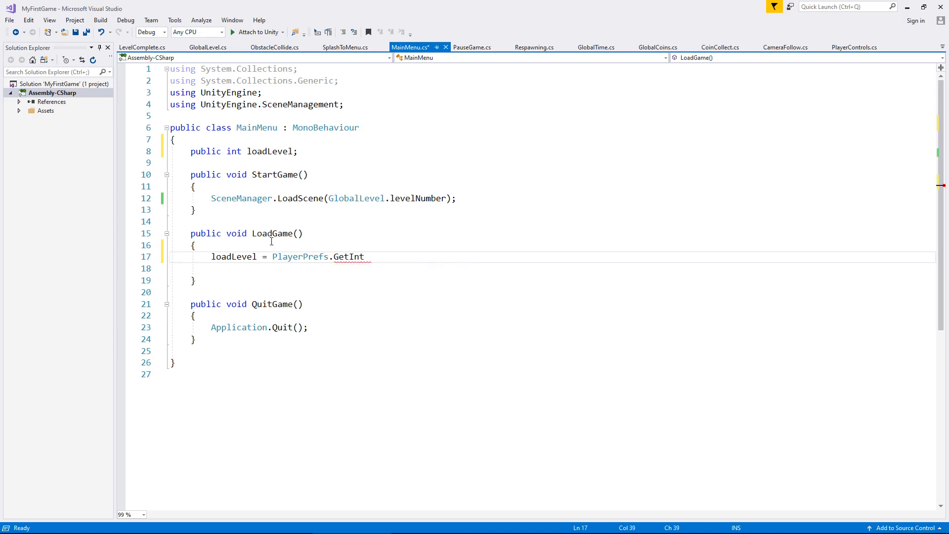
text((""))
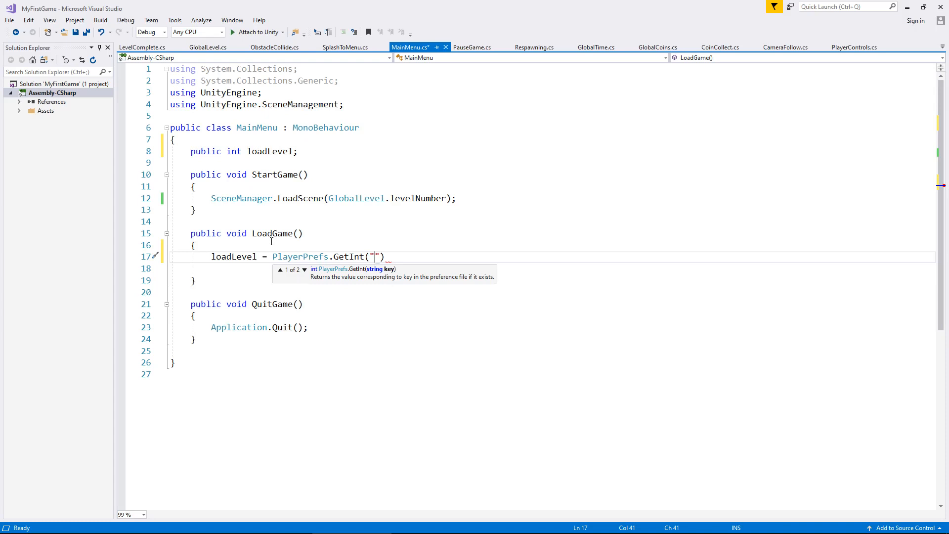
text(Level)
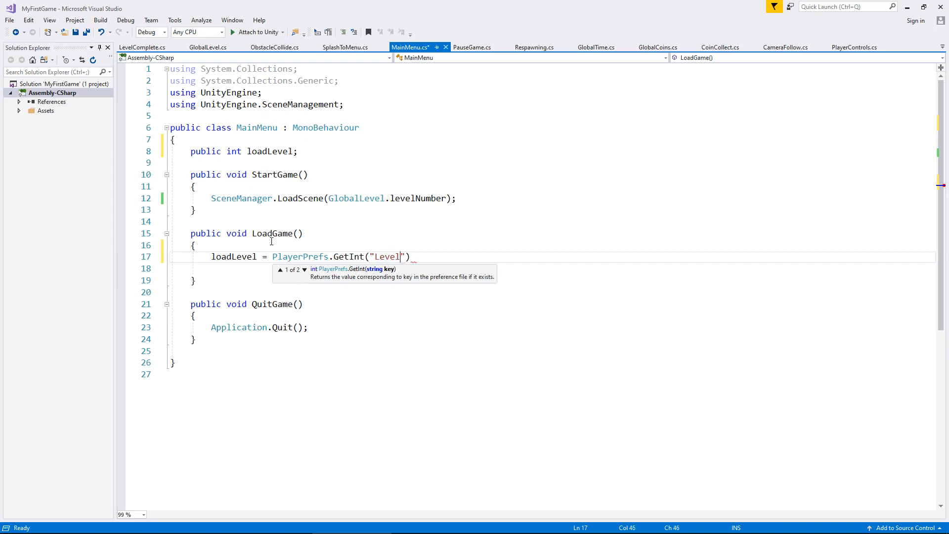
text(Load)
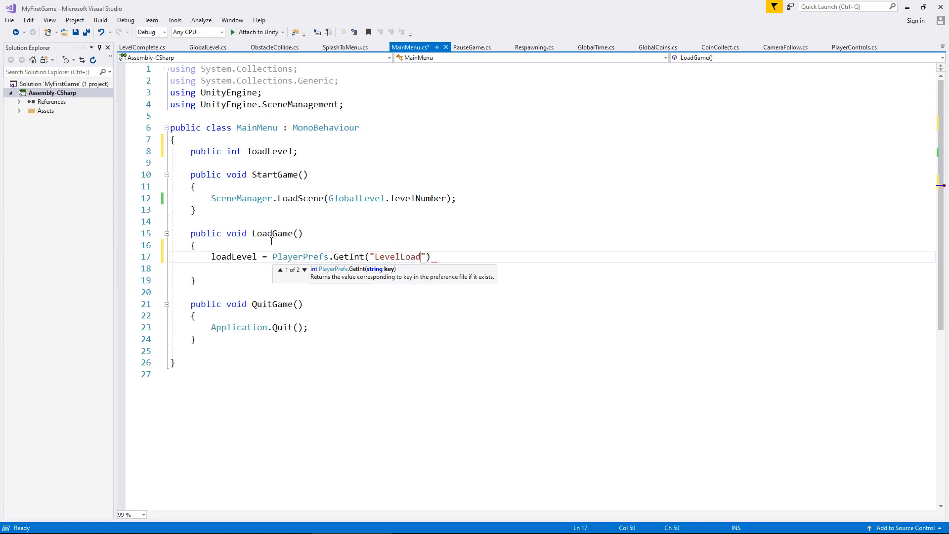
text(Num)
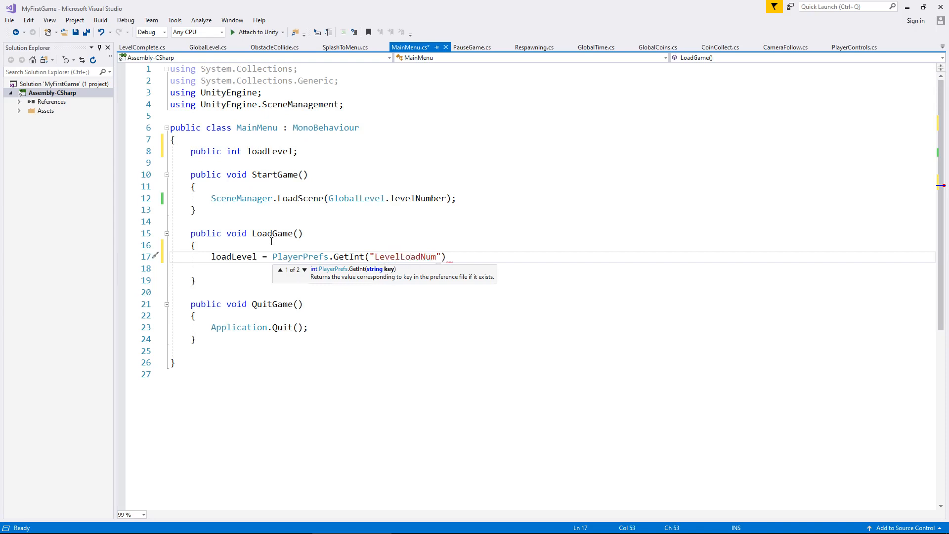
text())
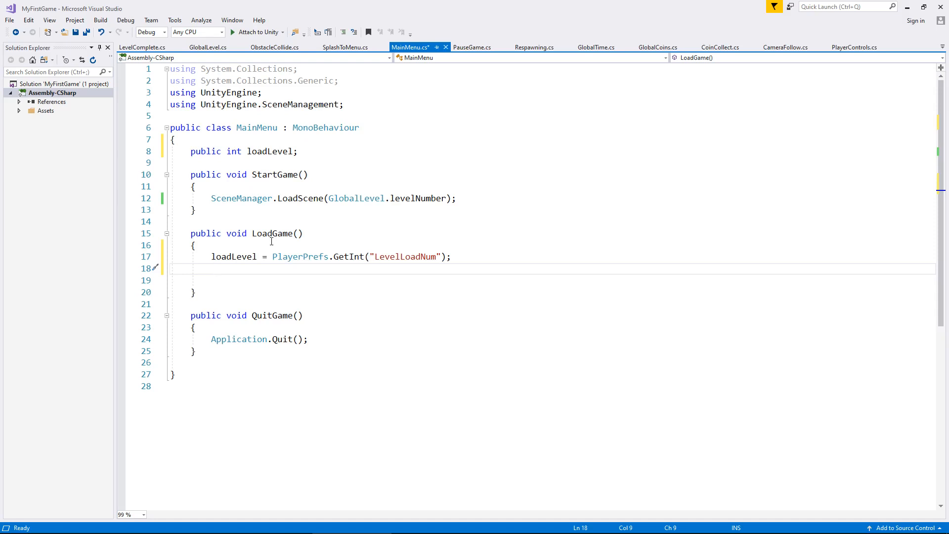
Add an if (loadLevel ...) { } block to LoadGame.
text(if)
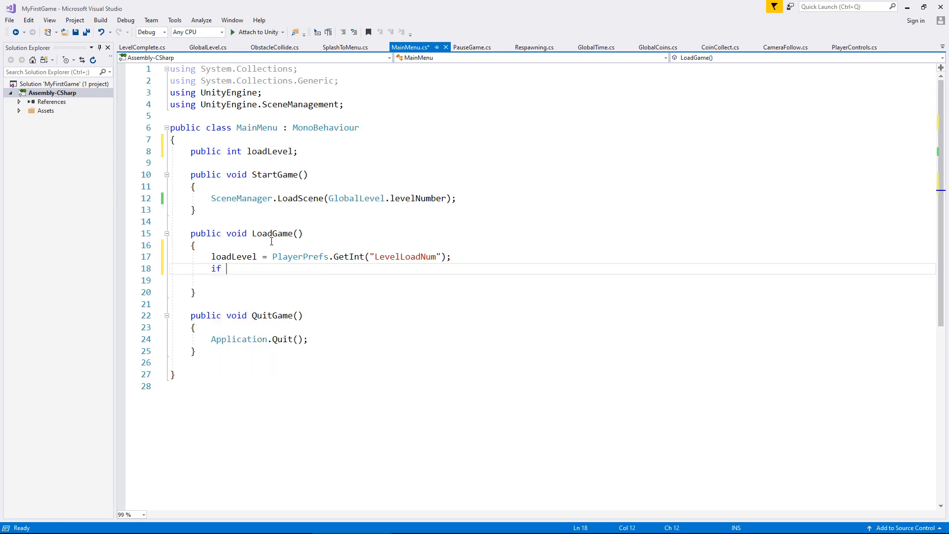
text((load))
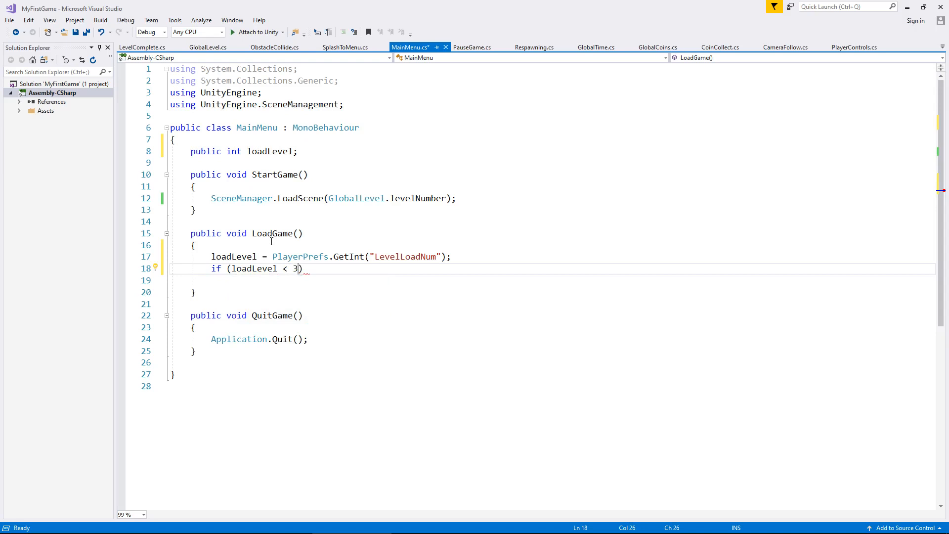
text({ })
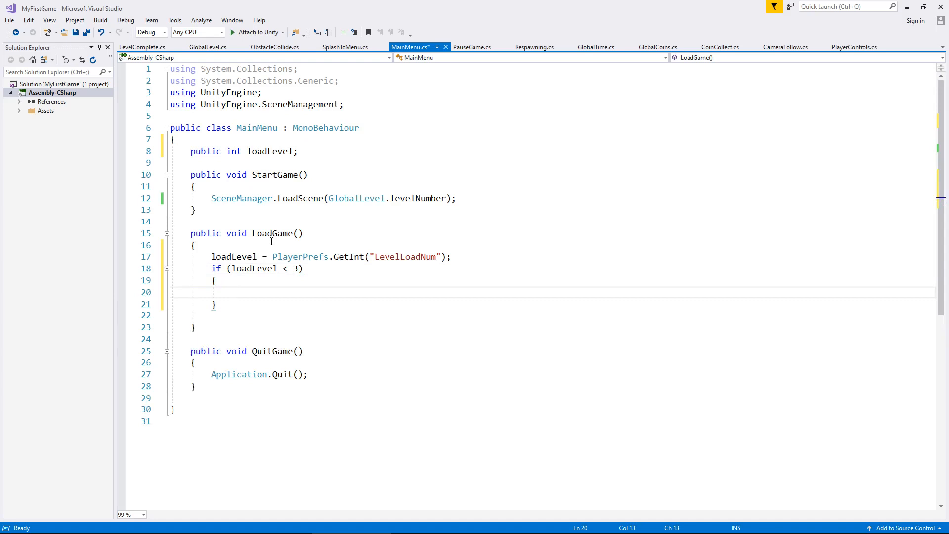
click(457, 197)
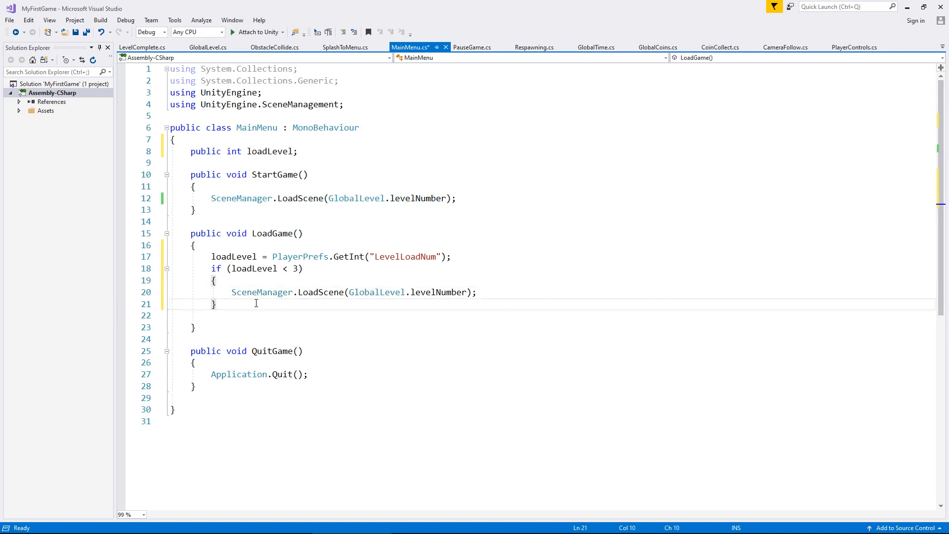
Add an else branch calling SceneManager.LoadScene, replacing GlobalLevel.levelNumber with loadLevel.
text(else { })
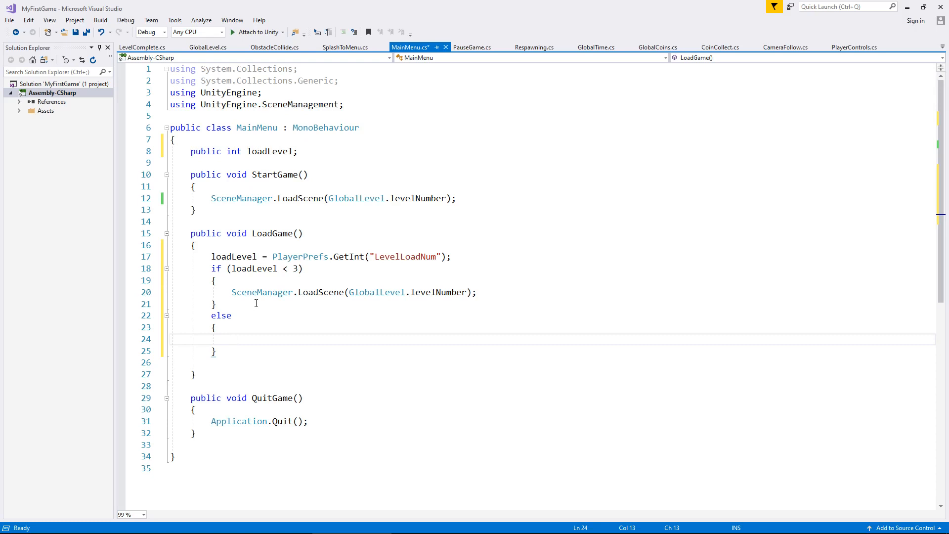
text(SceneManager.LoadScene(GlobalLevel.levelNumber);)
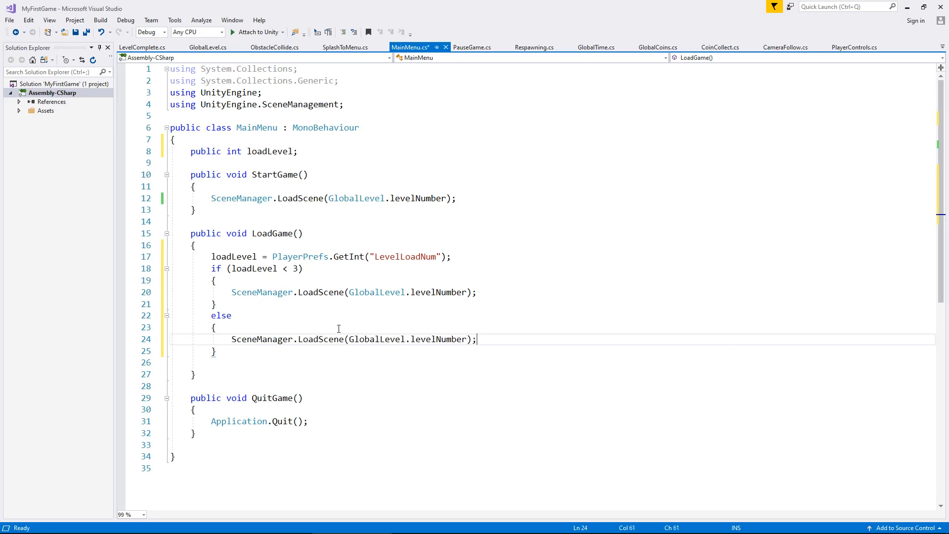
double_click(378, 339)
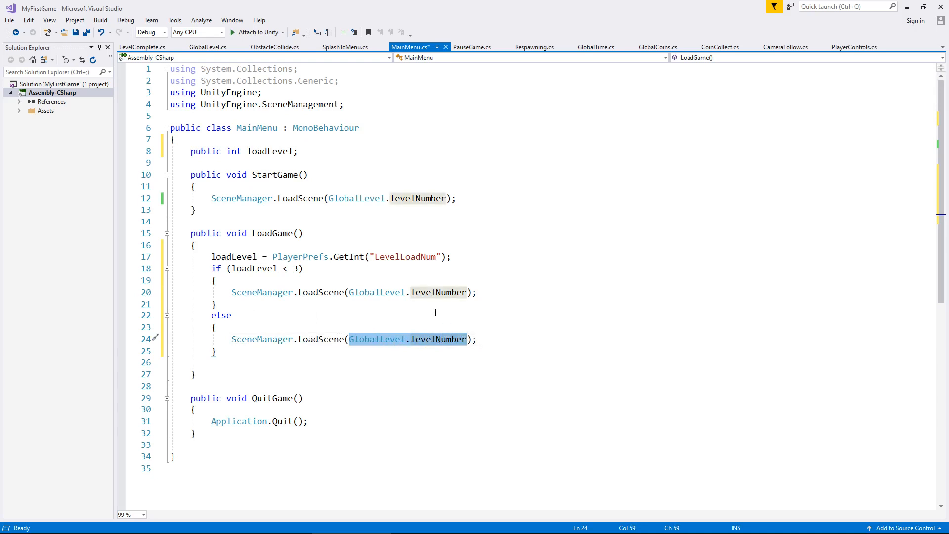
text(loa)
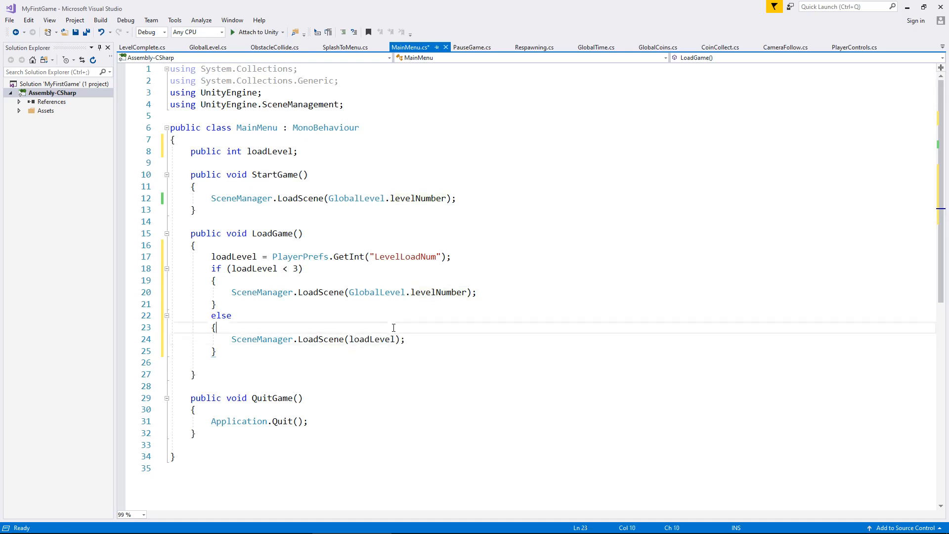
Insert GlobalLevel.levelNumber = loadLevel; above LoadScene in the else branch and save MainMenu.cs.
key(enter)
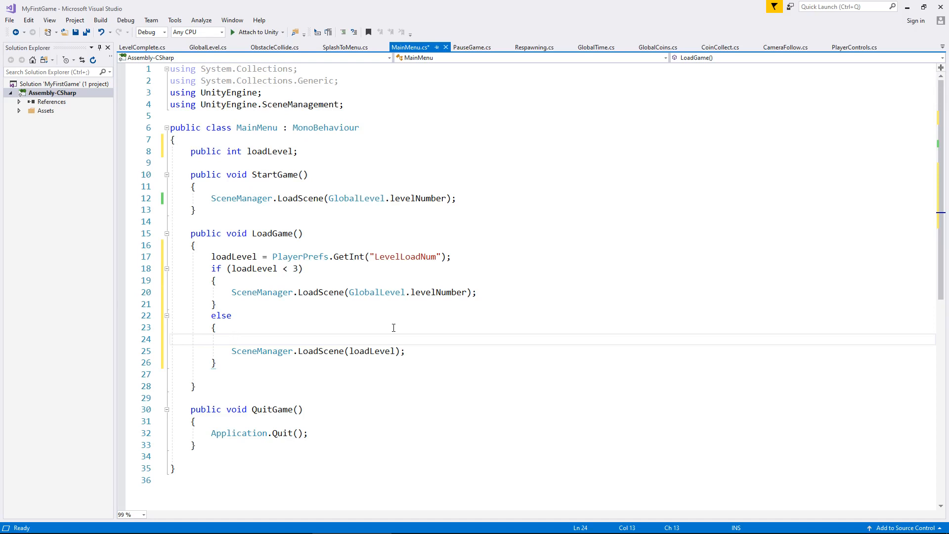
text(GlobalLevel.levelNumber =)
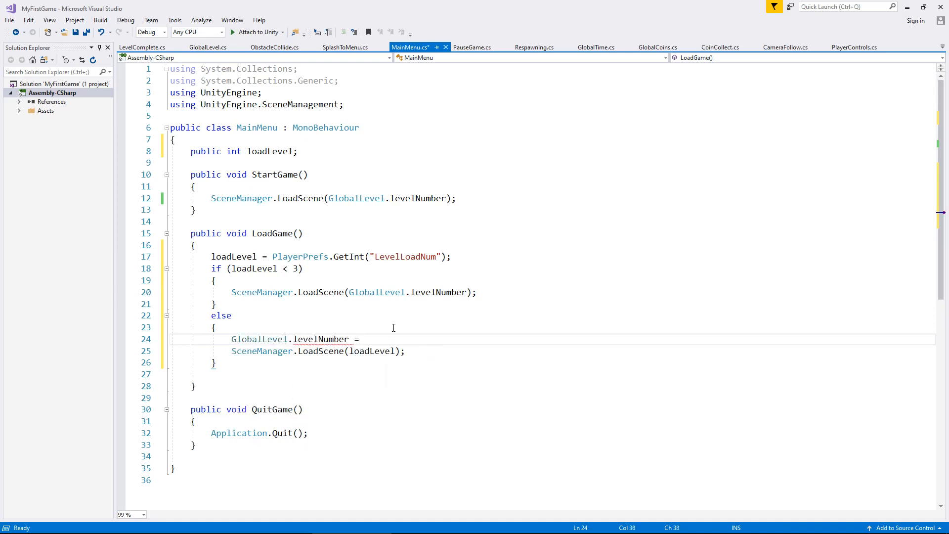
text(loadLevel;)
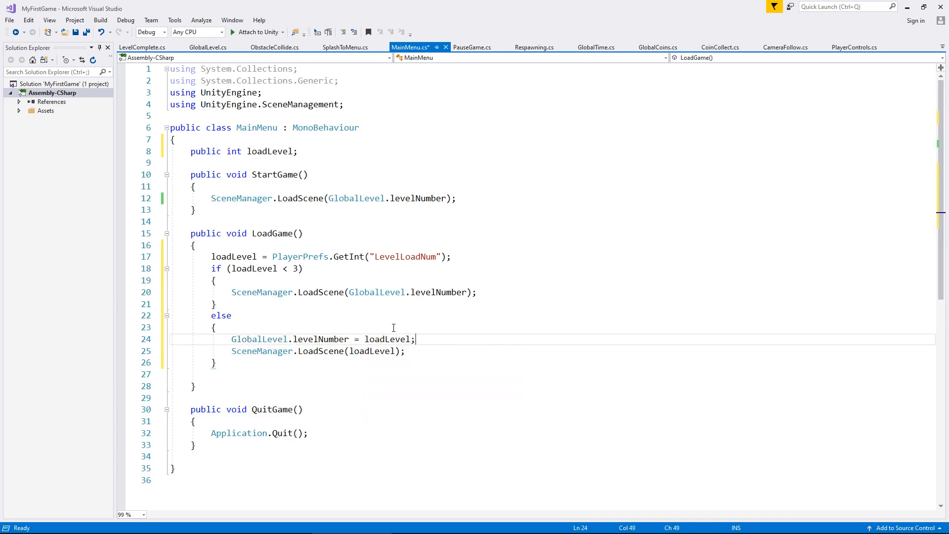
key(ctrl+s)
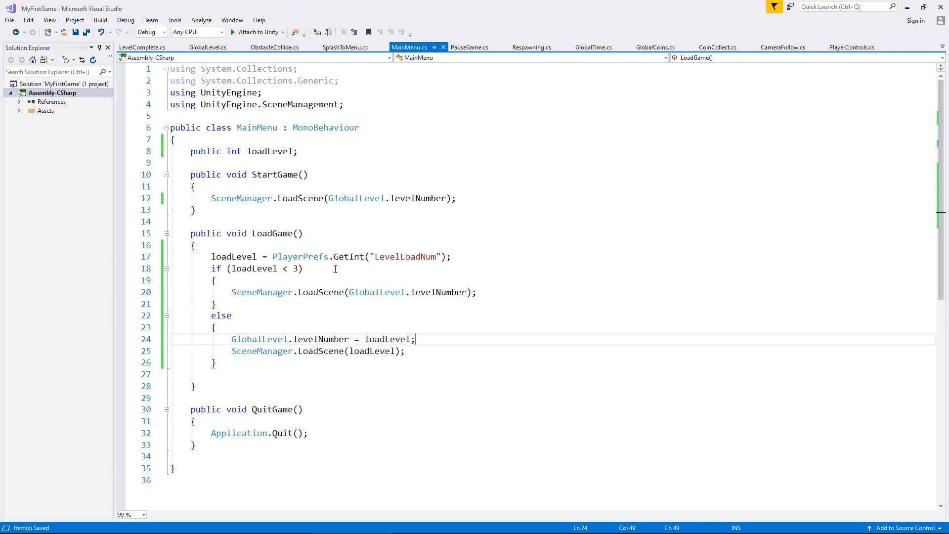
mouse_move(339, 275)
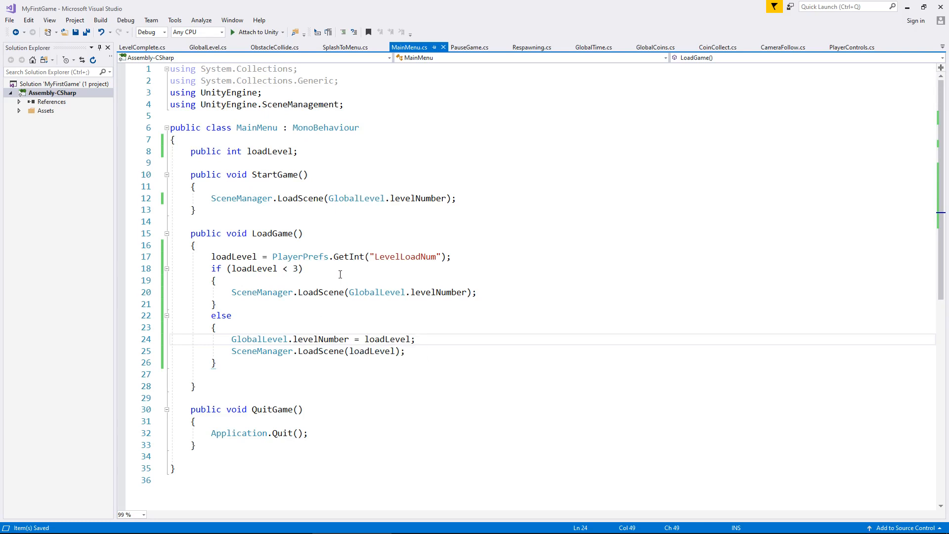
mouse_move(340, 275)
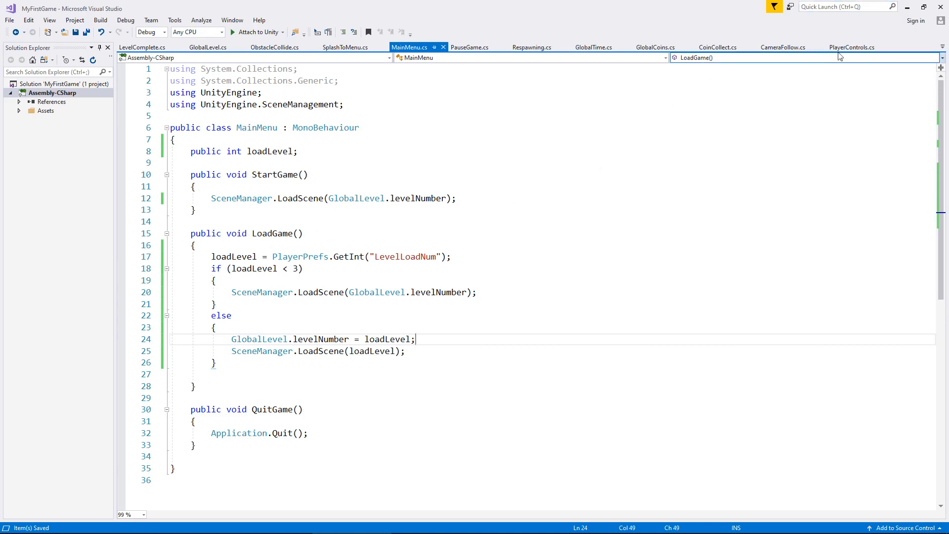
key(alt+tab)
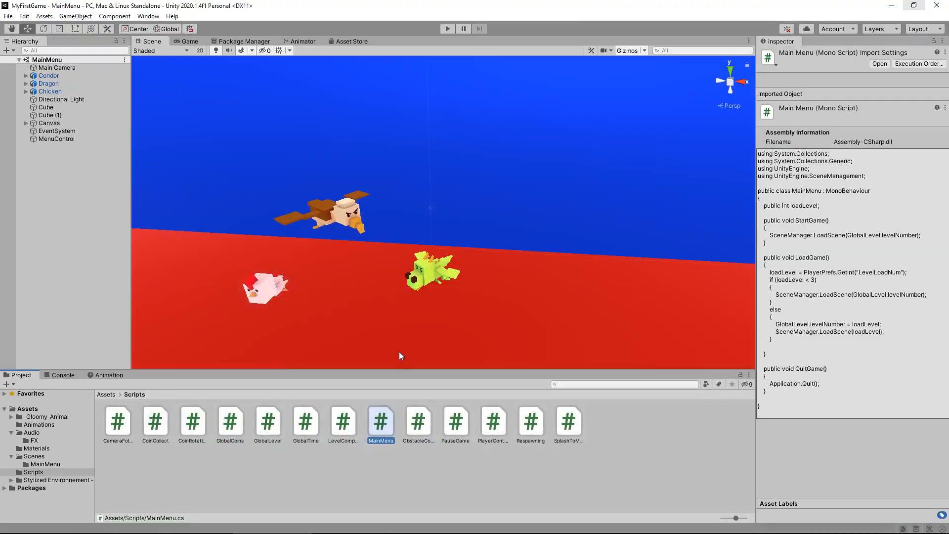
Switch to the Unity editor so the edited MainMenu script recompiles.
click(343, 419)
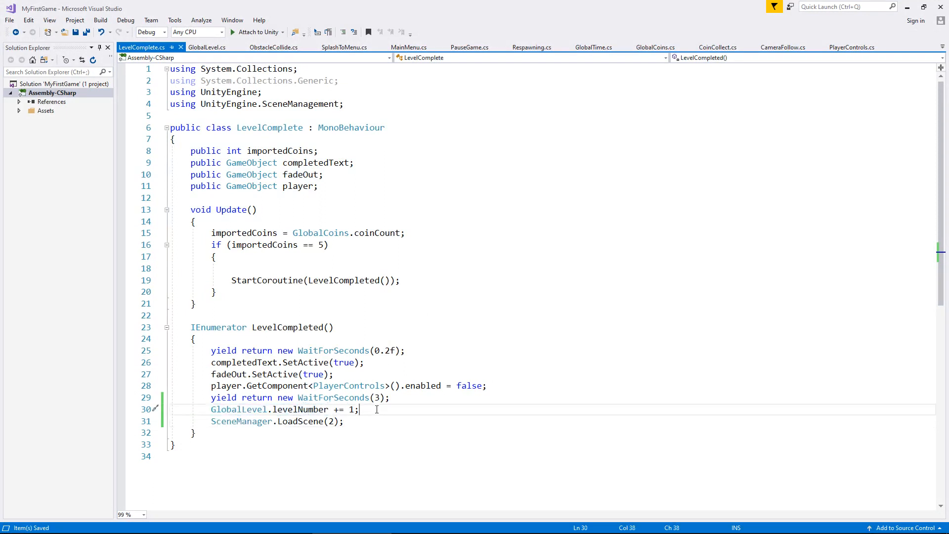
Start a PlayerPrefs.SetInt("") call after the levelNumber increment in LevelComplete.cs.
key(enter)
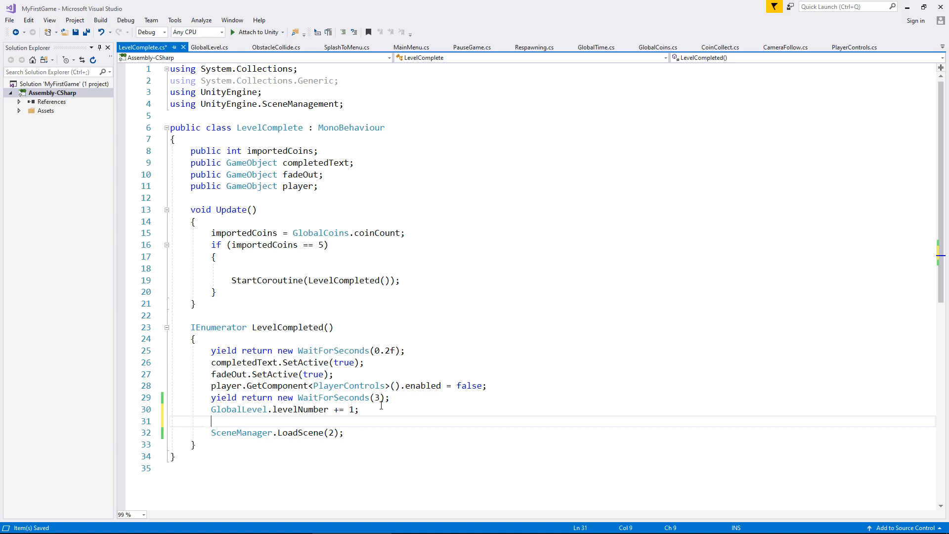
text(Playe)
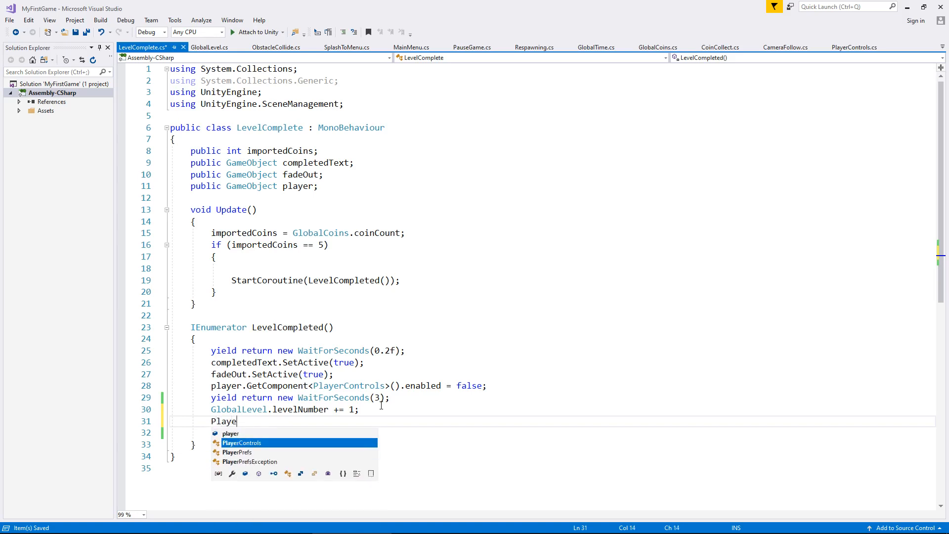
text(rPrefs.SetInt)
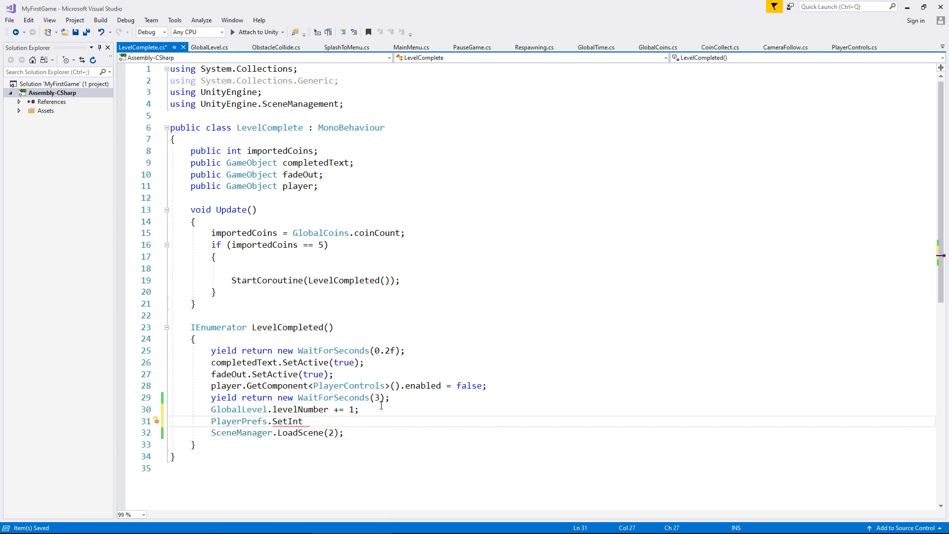
text(()
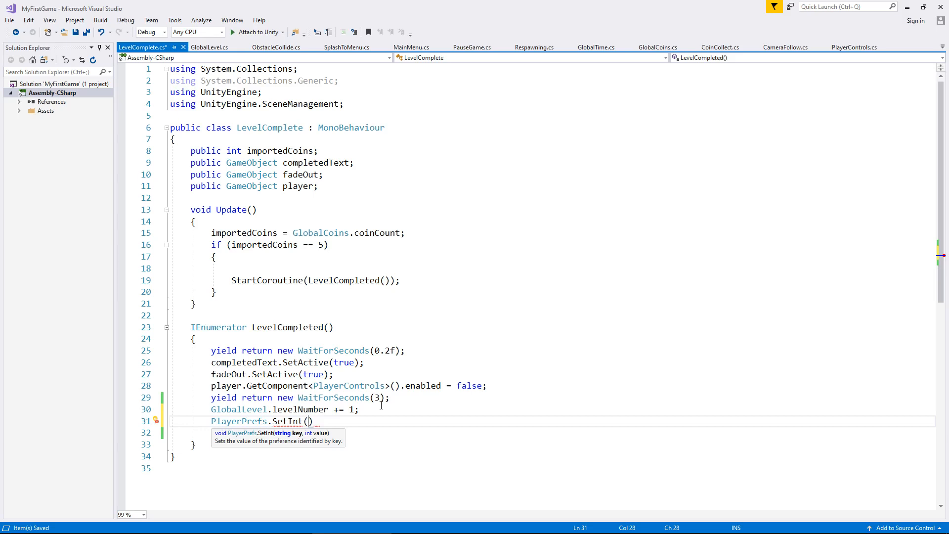
text("")
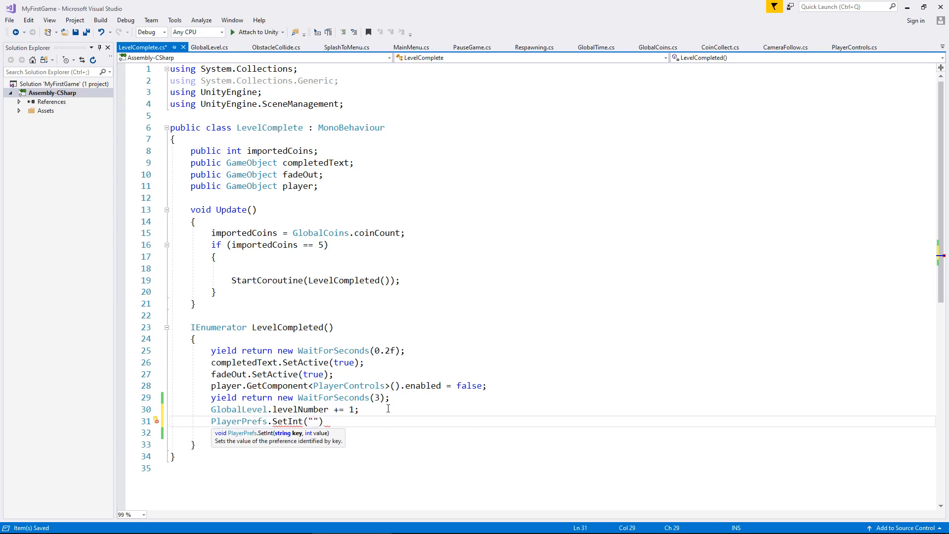
mouse_move(362, 202)
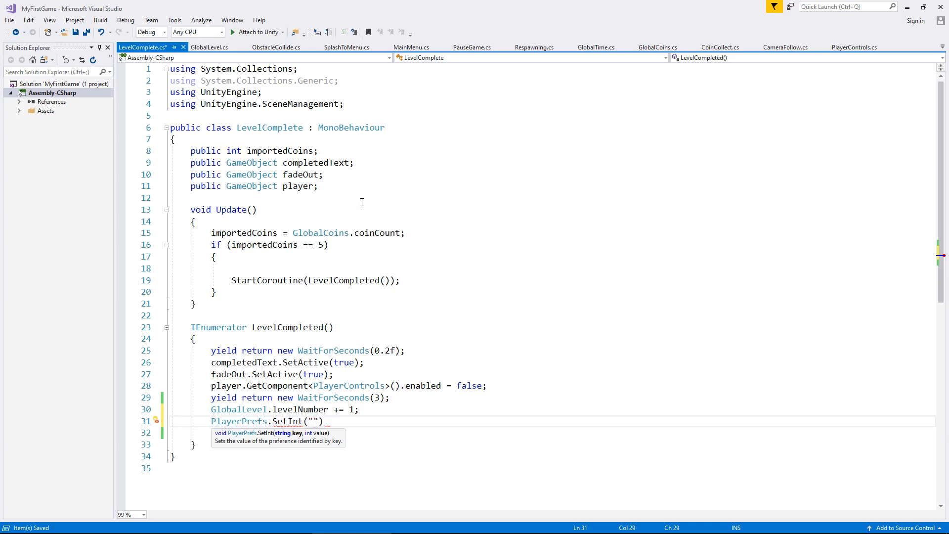
click(411, 47)
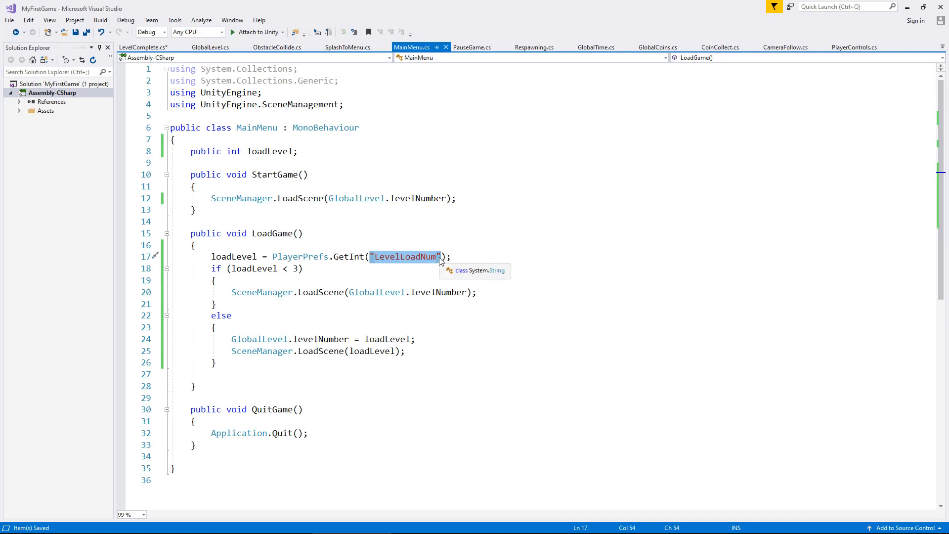
mouse_move(406, 221)
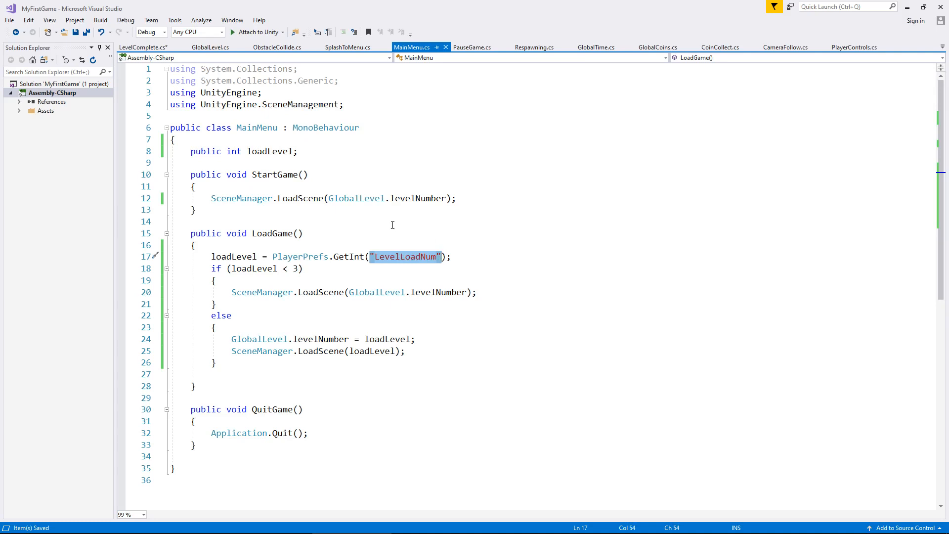
mouse_move(391, 219)
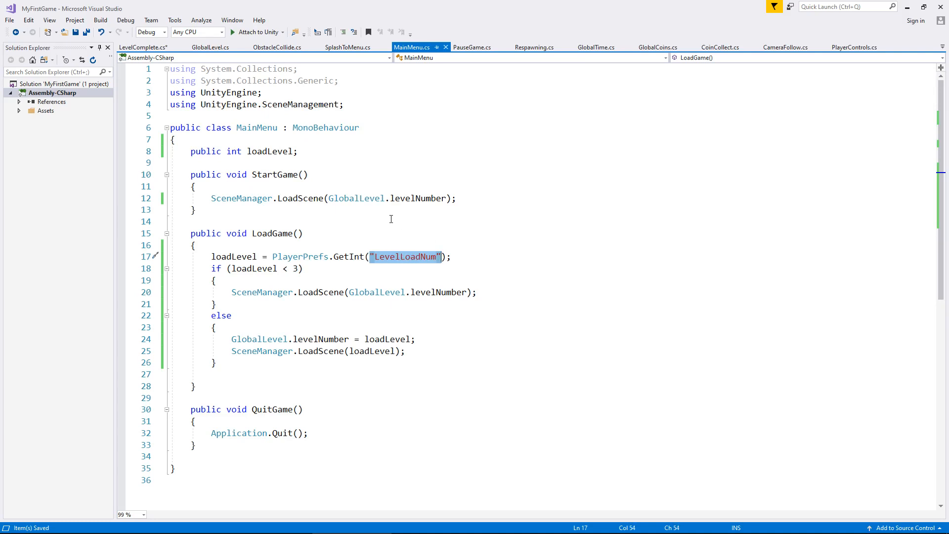
Return to the LevelComplete.cs tab with the LevelLoadNum key copied.
click(143, 47)
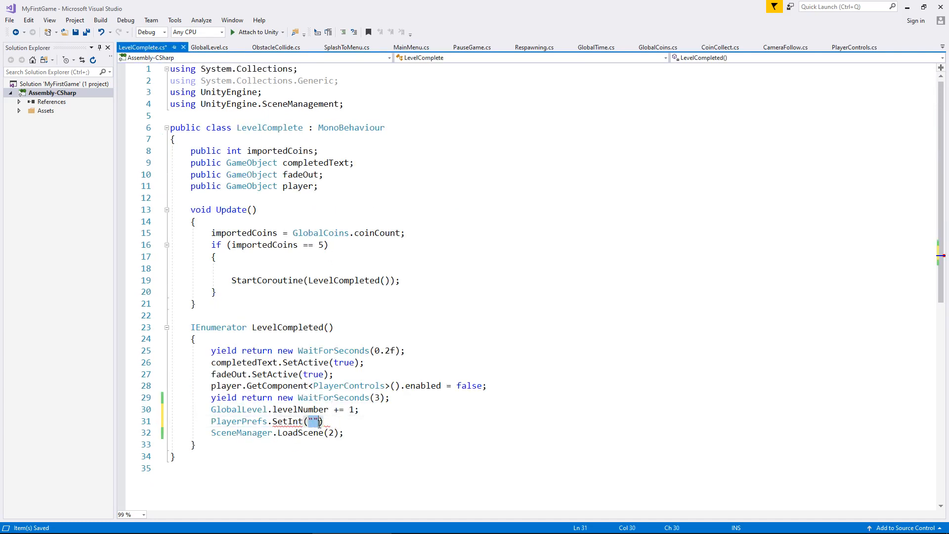
Complete line 31 as PlayerPrefs.SetInt("LevelLoadNum", GlobalLevel.levelNumber); and save LevelComplete.cs.
text(LevelLoadNum)
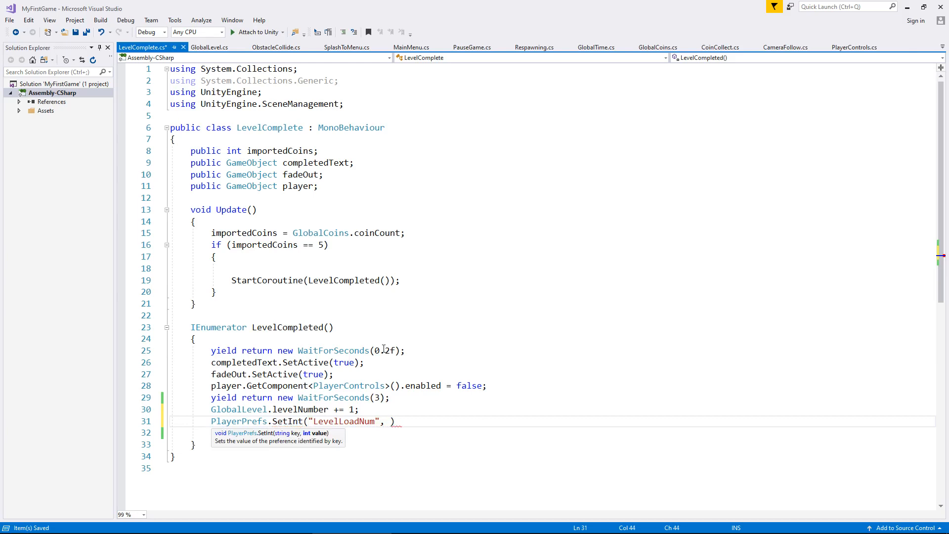
text(L)
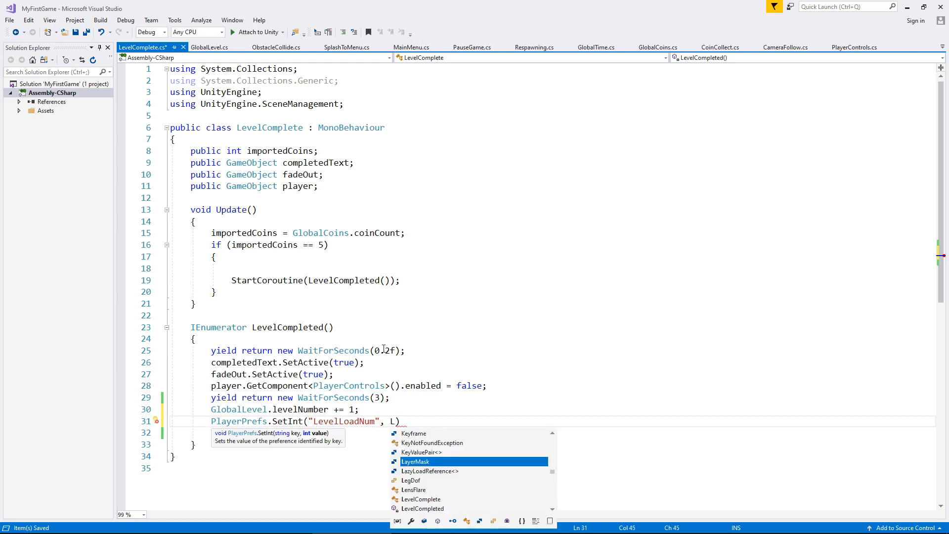
text(lobalLevel.levelNumber)
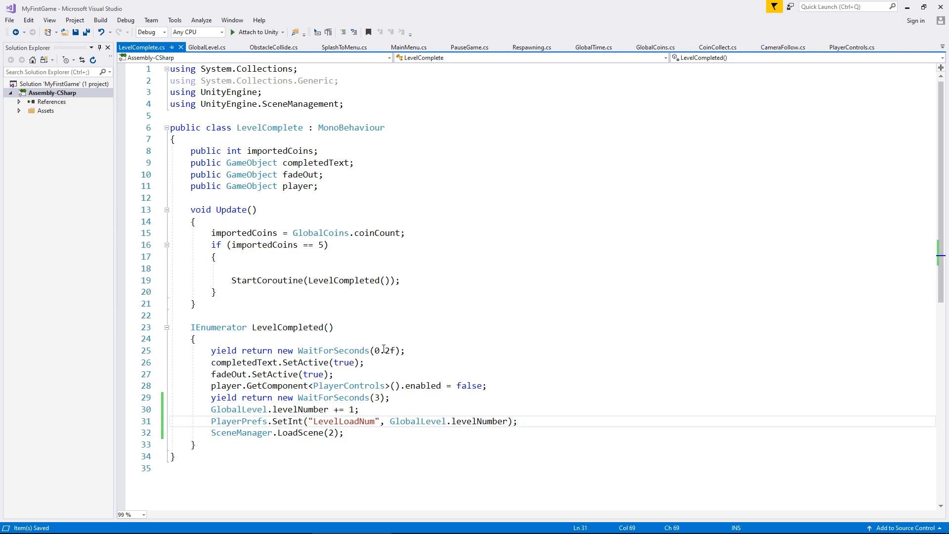
mouse_move(321, 218)
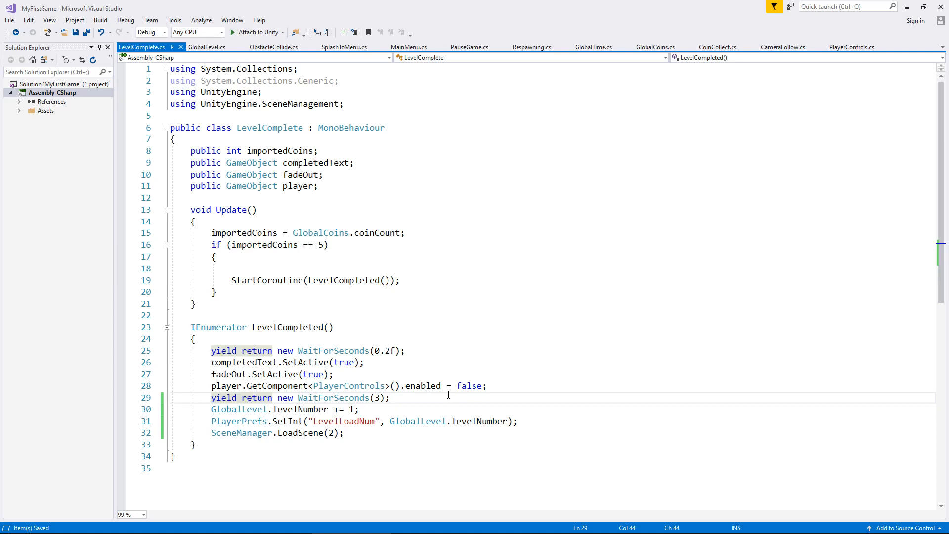
mouse_move(447, 395)
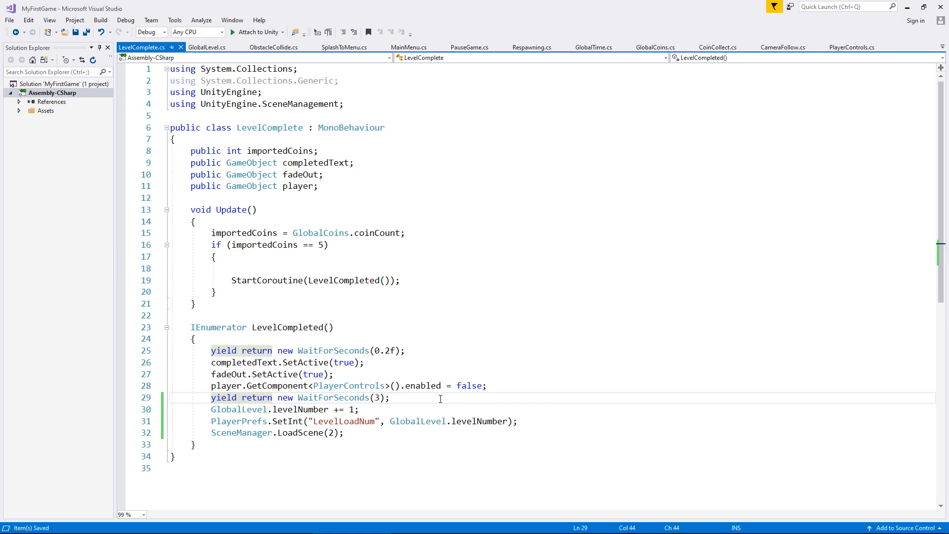
click(392, 397)
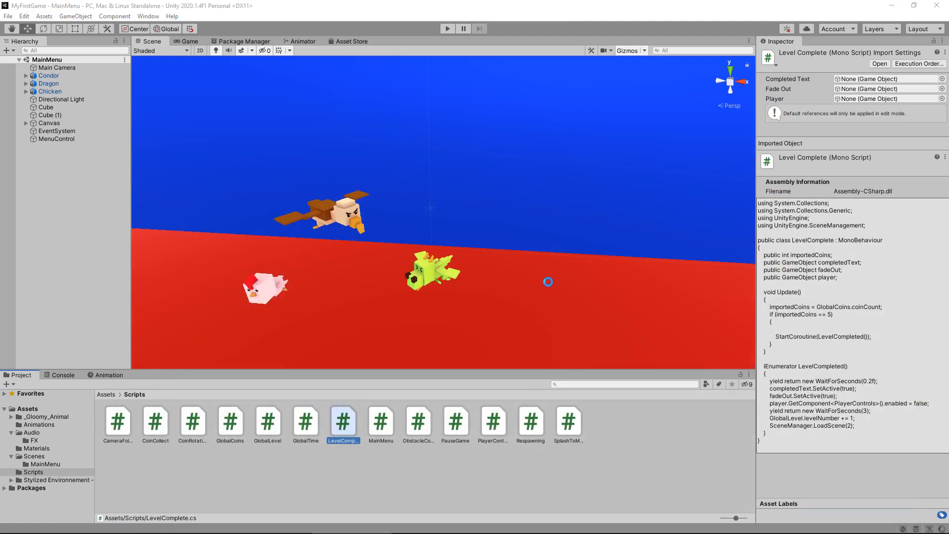
mouse_move(545, 284)
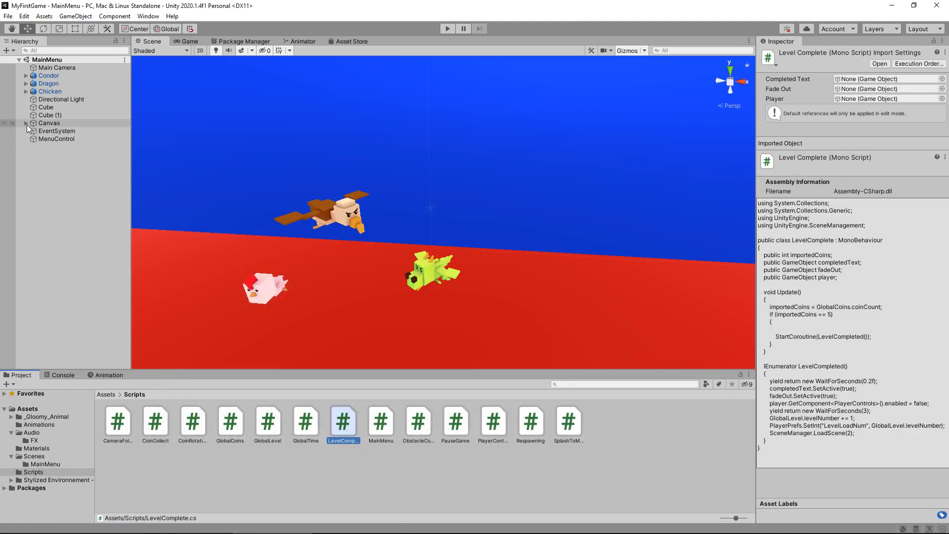
Add an On Click entry to LoadButton targeting MenuControl with function MainMenu > LoadGame.
click(27, 123)
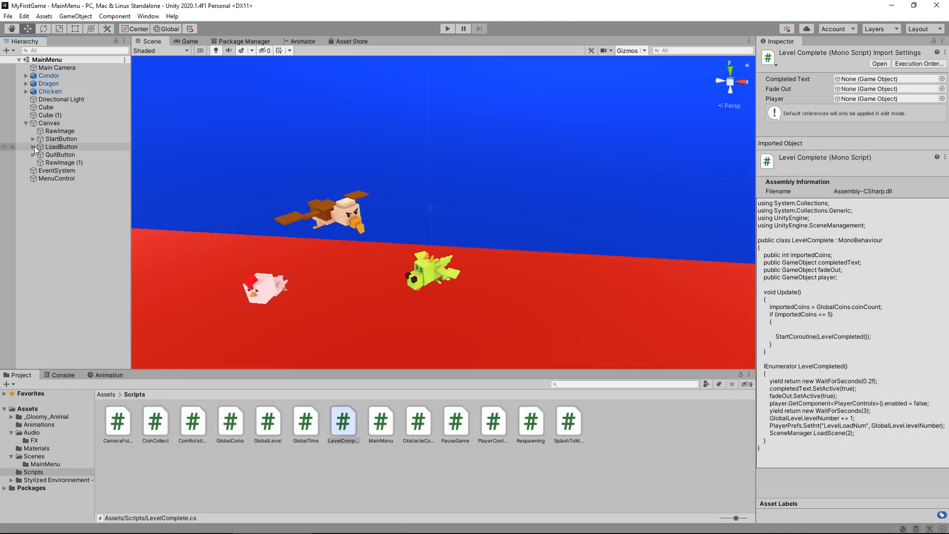
click(62, 146)
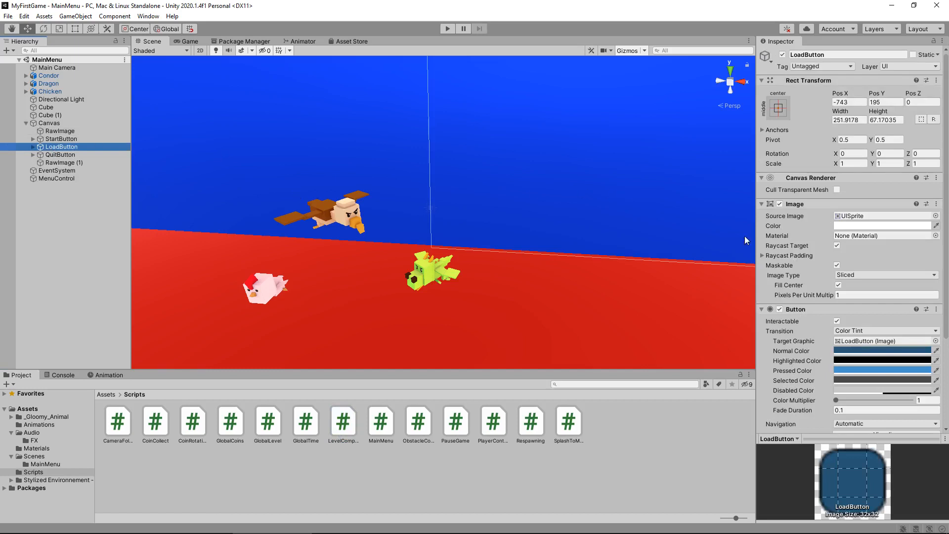
scroll(down, 3)
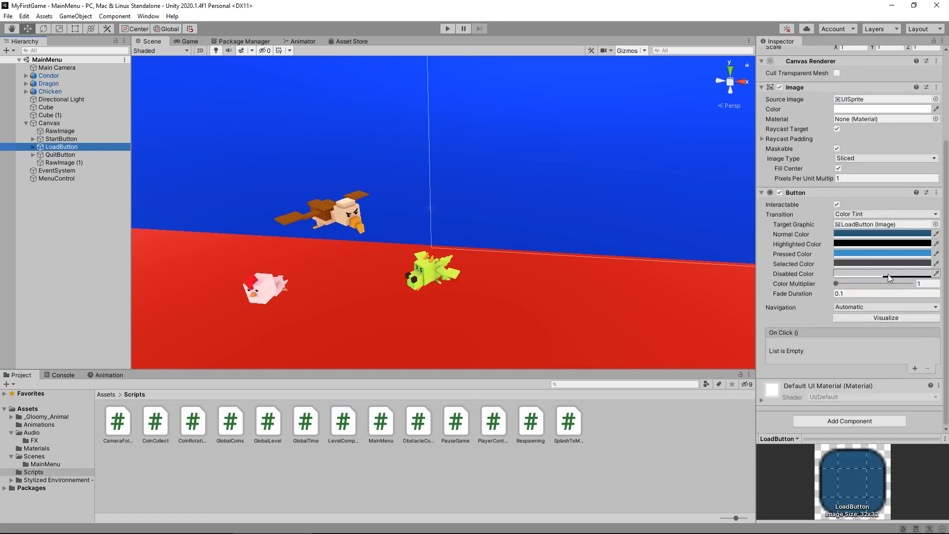
click(917, 369)
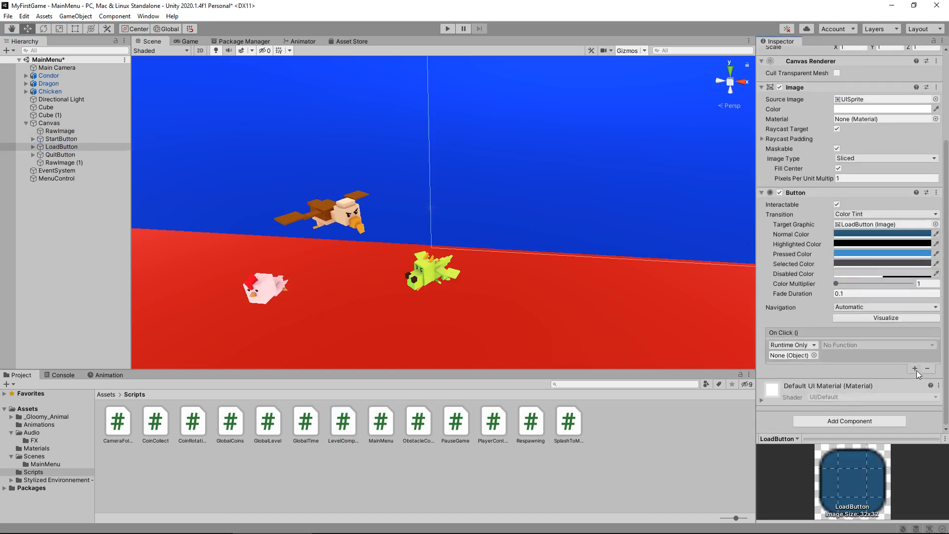
click(57, 178)
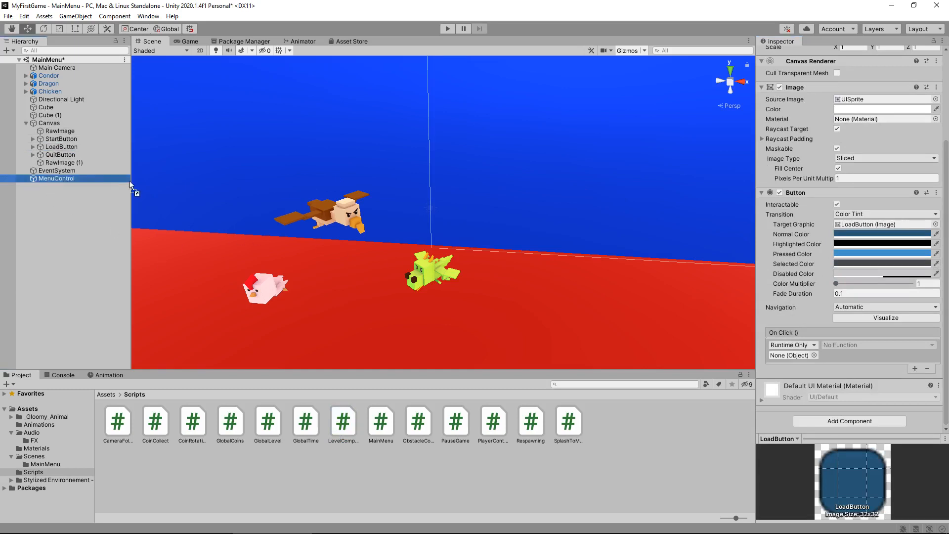
drag(56, 178, 793, 355)
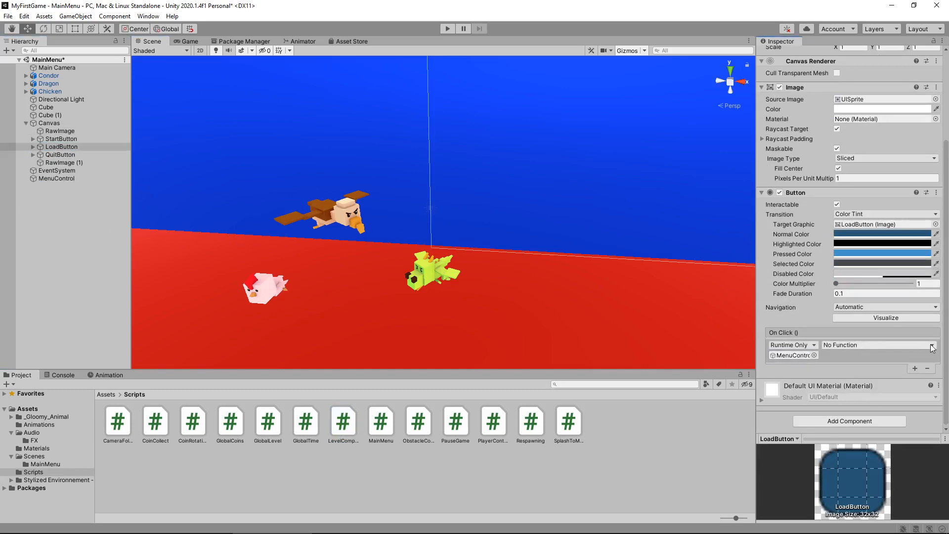
click(877, 345)
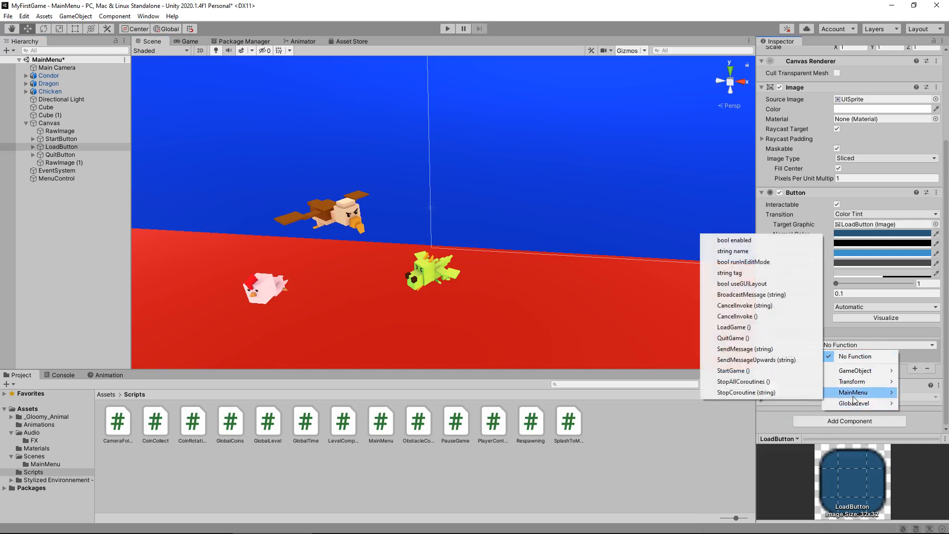
mouse_move(734, 327)
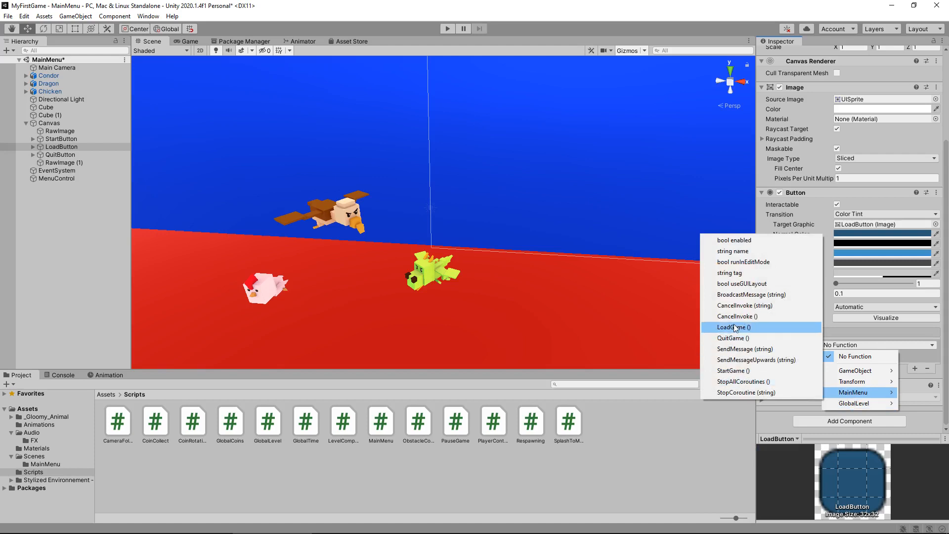
click(733, 327)
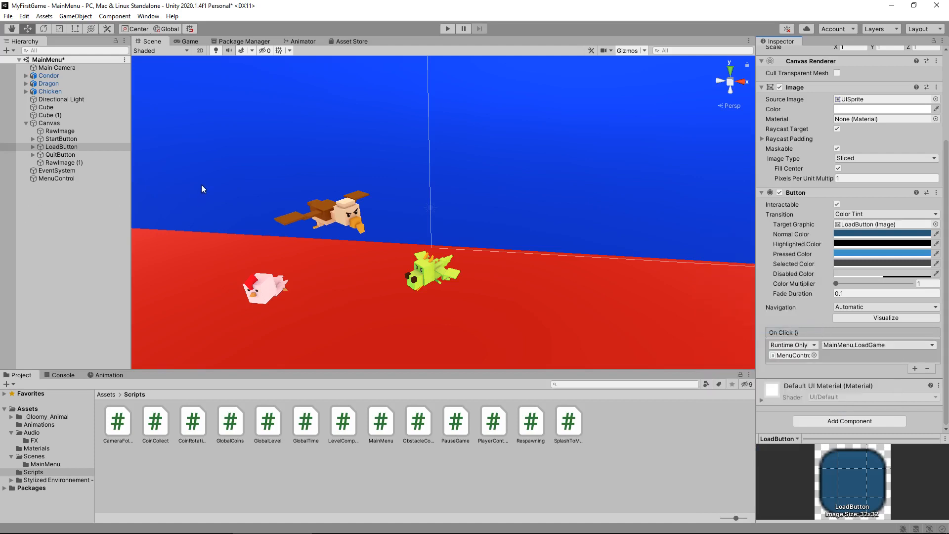
mouse_move(369, 249)
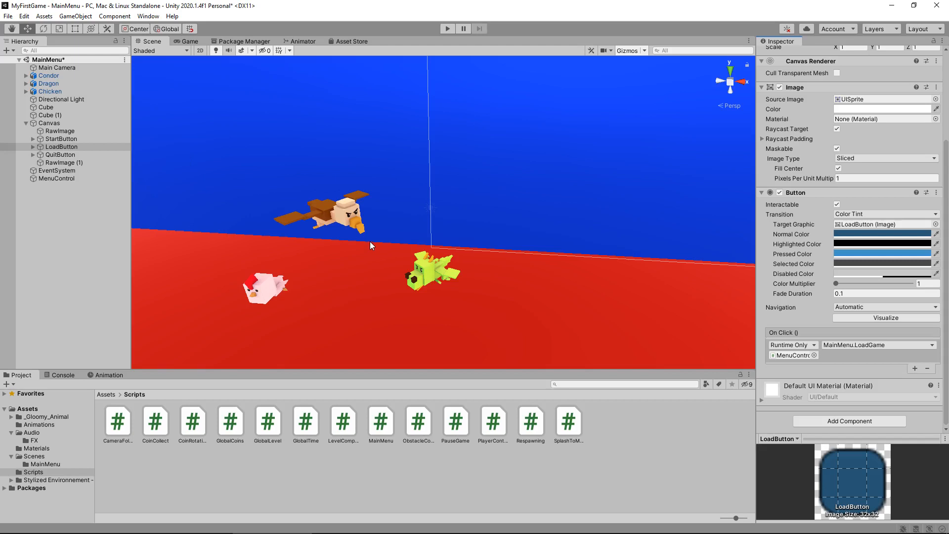
mouse_move(404, 256)
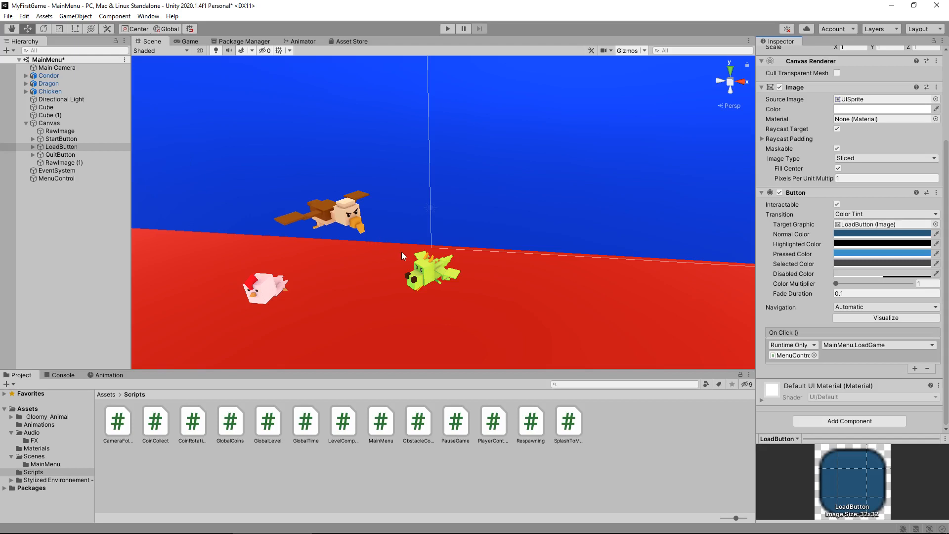
Enter Play mode repeatedly and click Load Game on the running main menu.
click(447, 28)
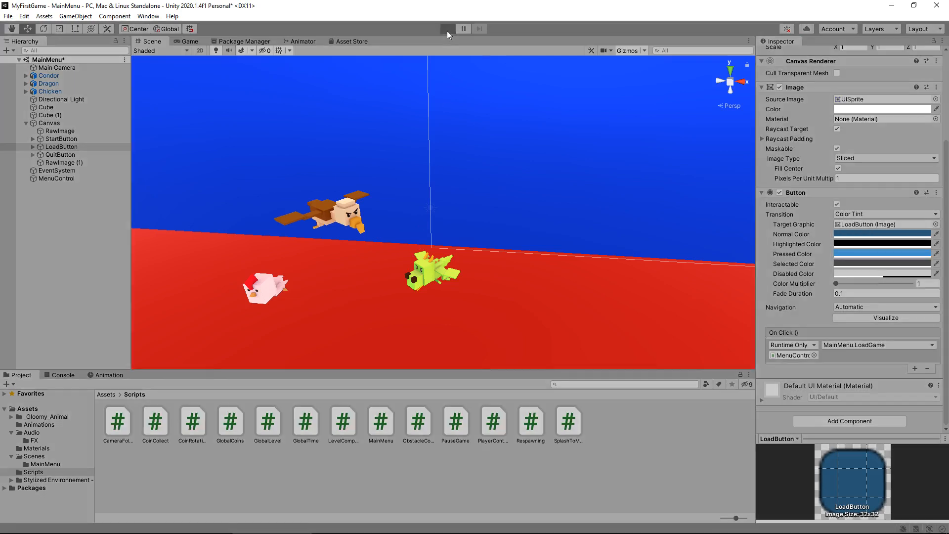
mouse_move(446, 35)
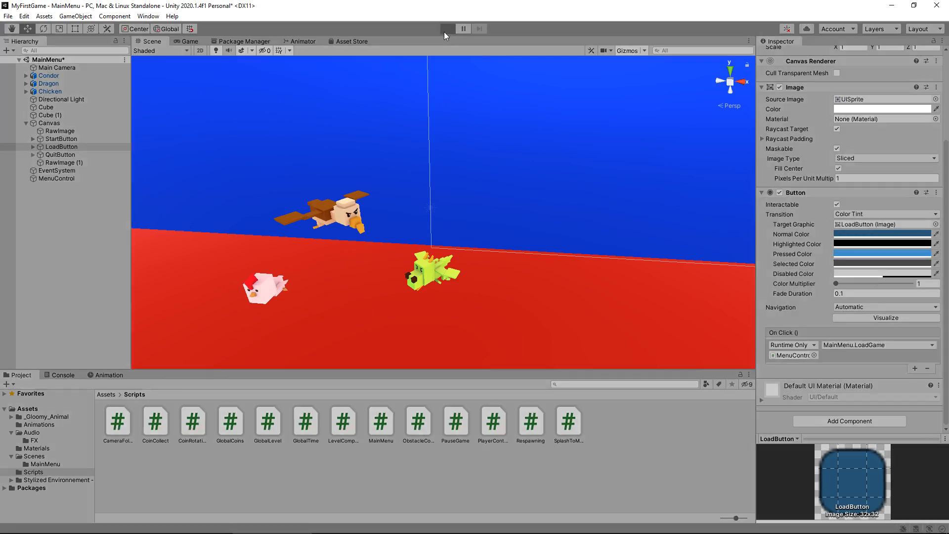
click(447, 29)
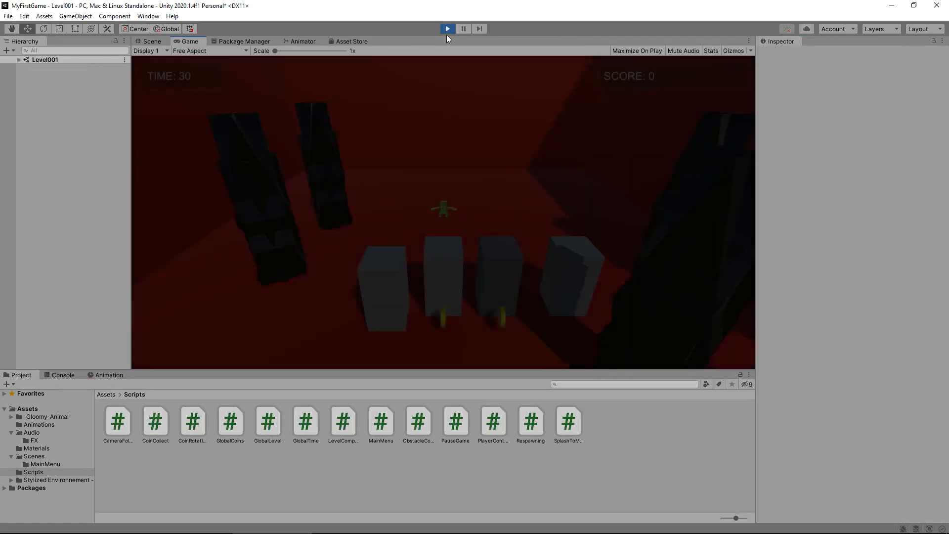
click(447, 29)
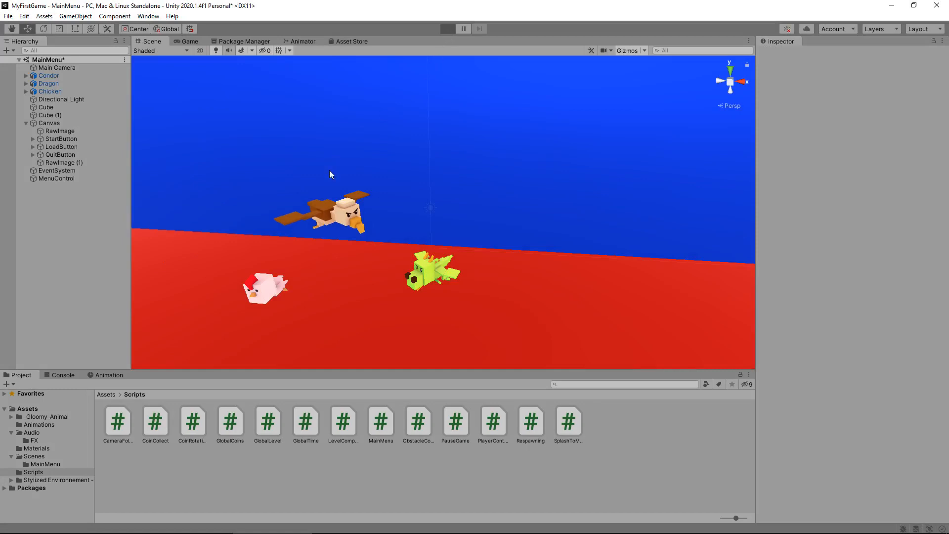
click(447, 29)
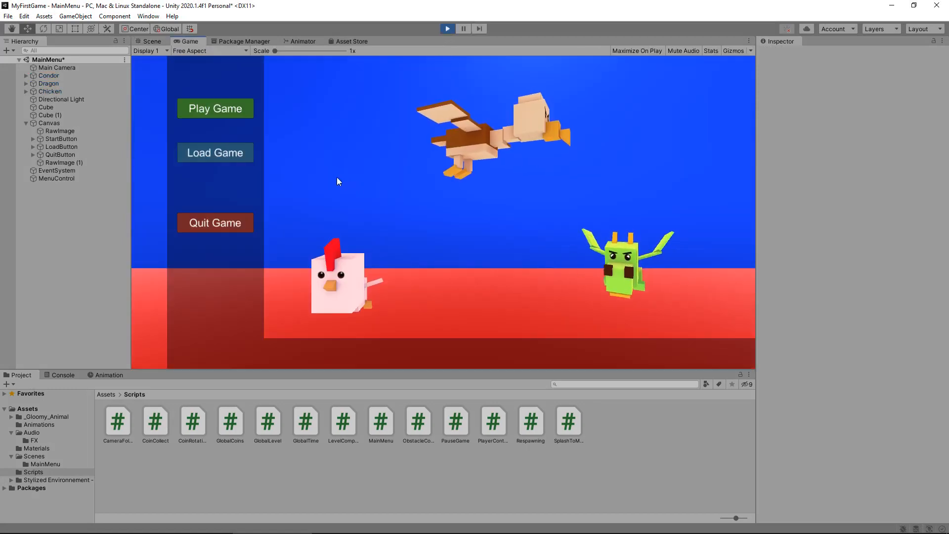
click(215, 109)
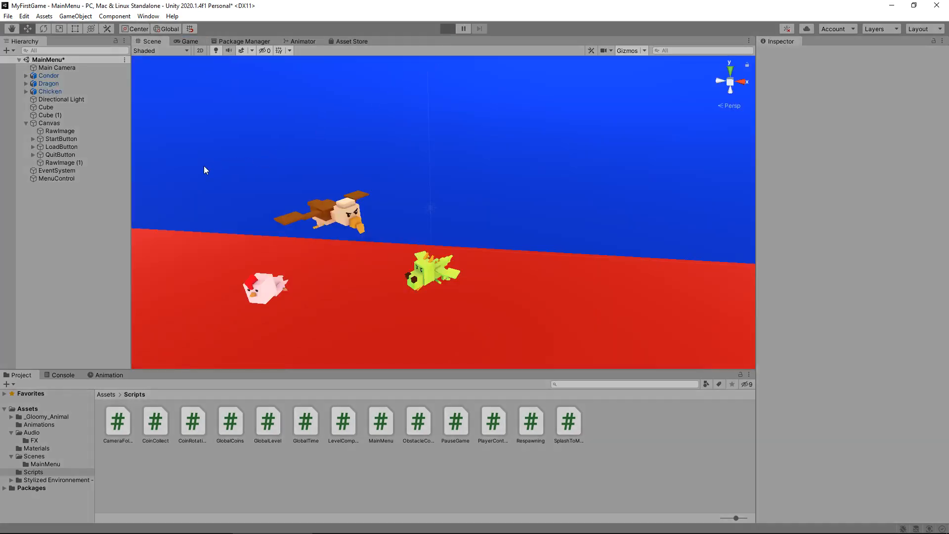
click(447, 28)
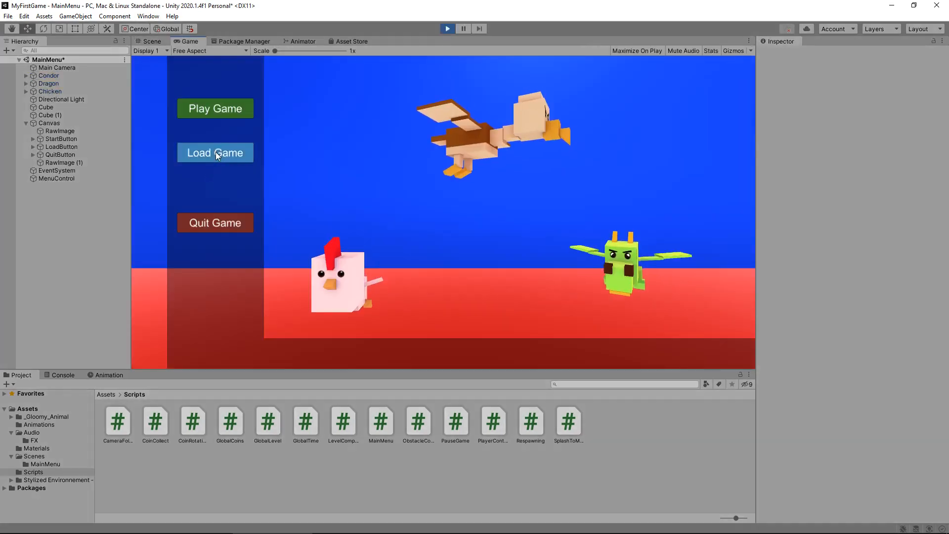
click(152, 41)
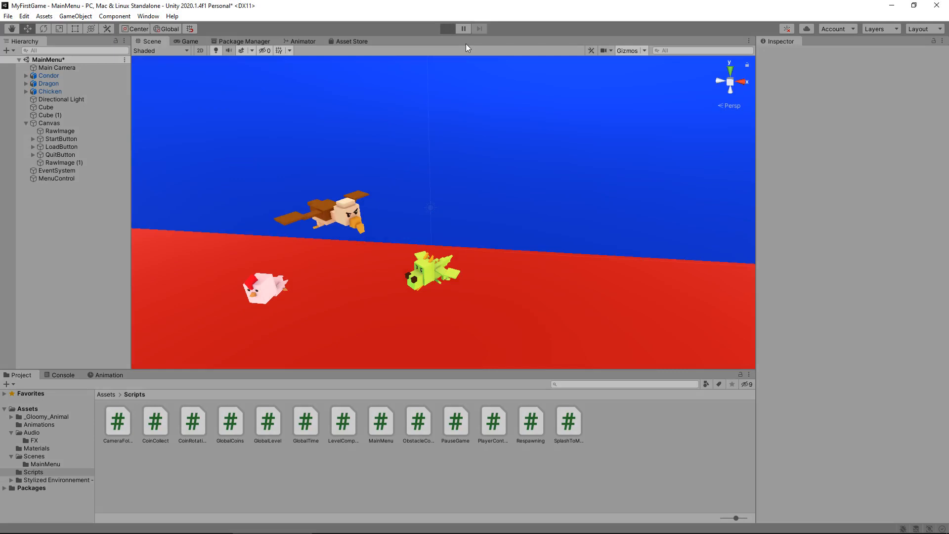
click(448, 28)
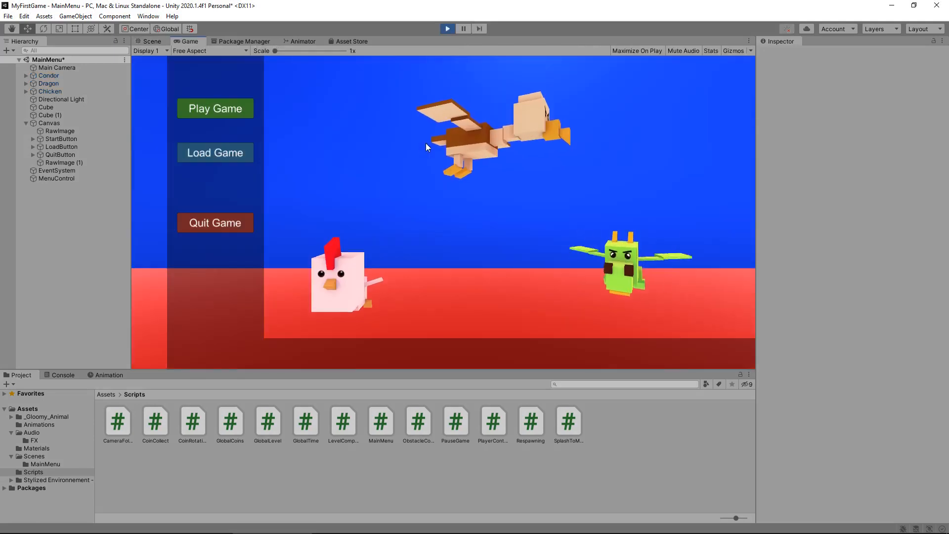
Use Load Game on the main menu to reach Level002, then stop and restart Play mode.
click(215, 108)
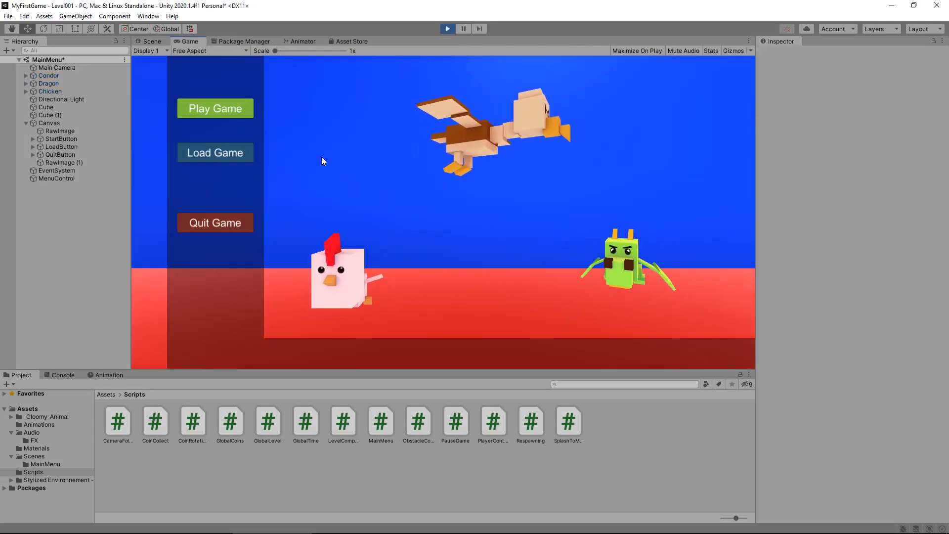
click(215, 108)
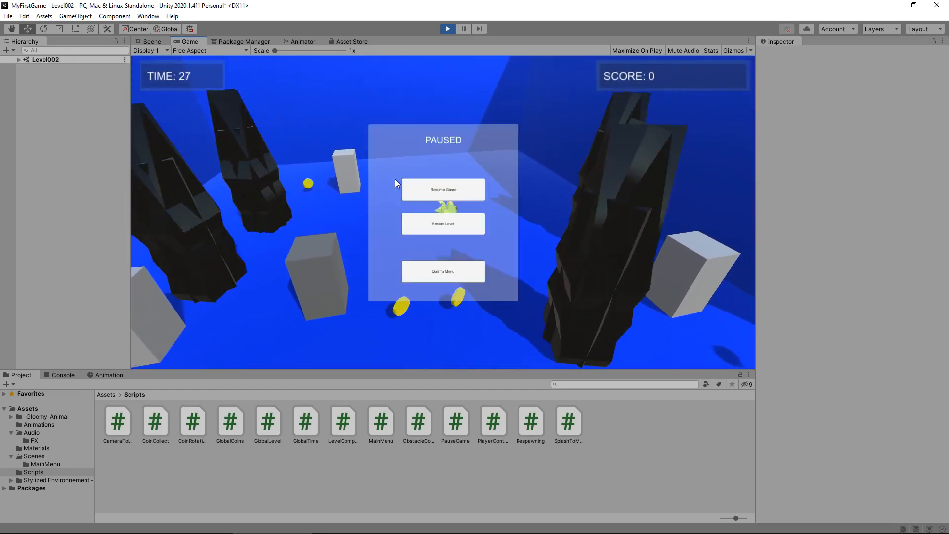
mouse_move(442, 263)
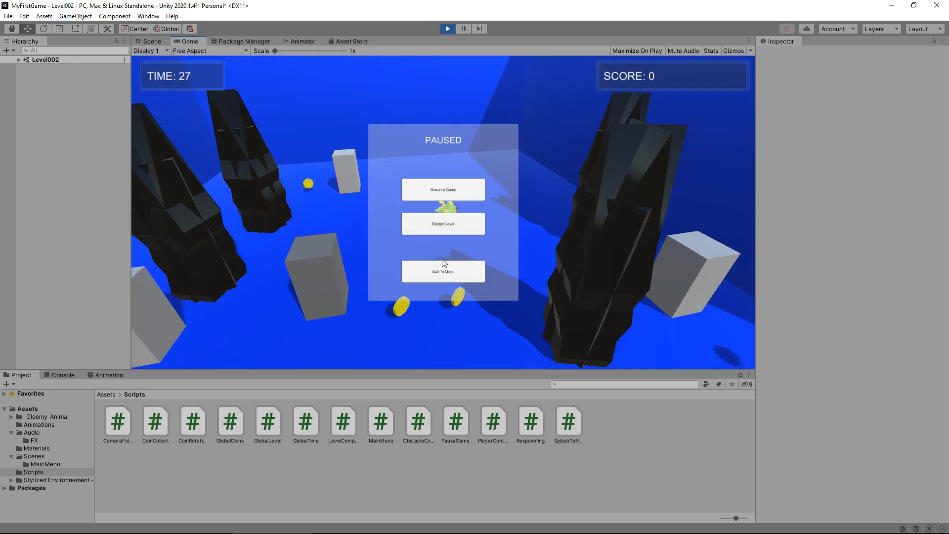
click(442, 271)
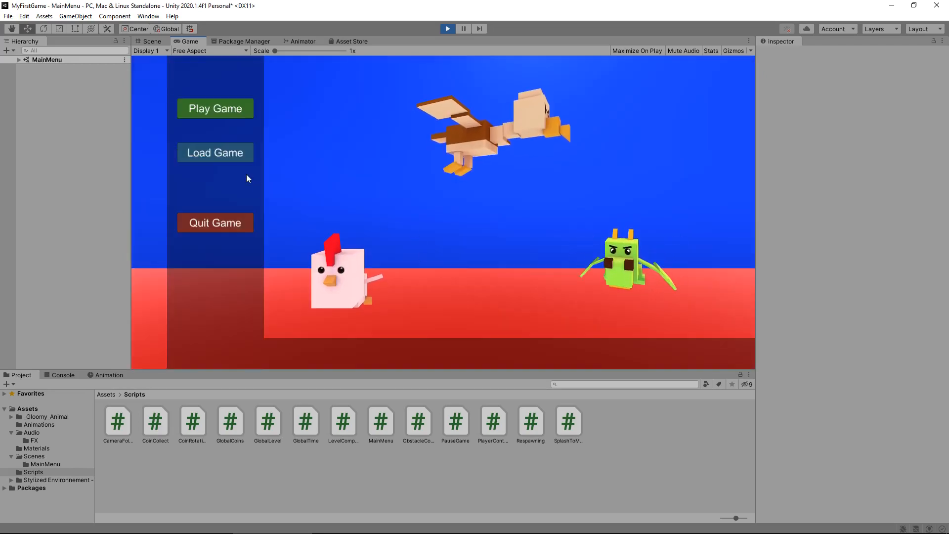
click(215, 109)
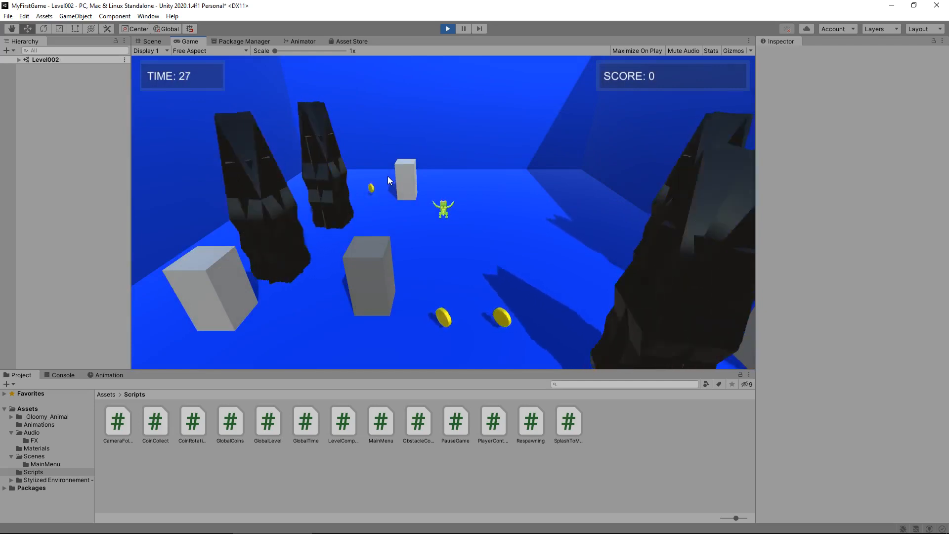
click(447, 29)
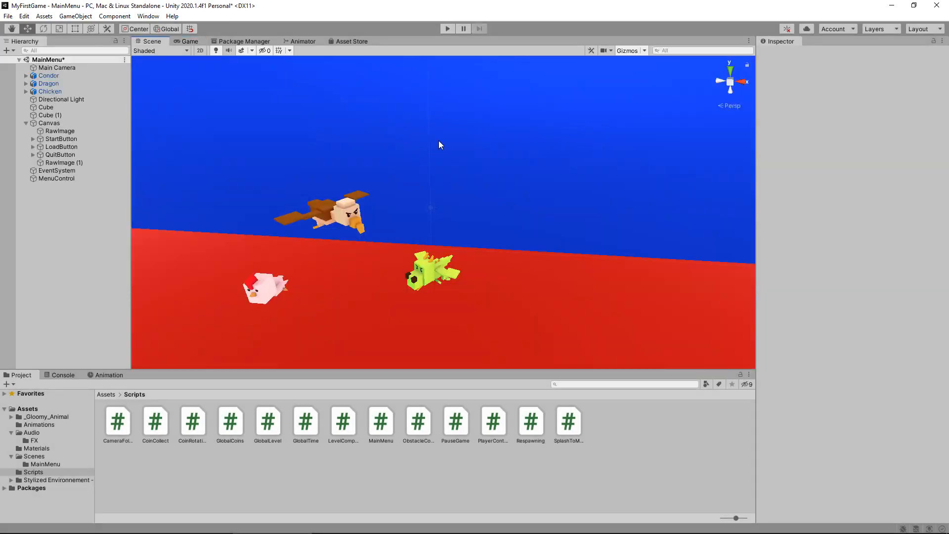
mouse_move(450, 142)
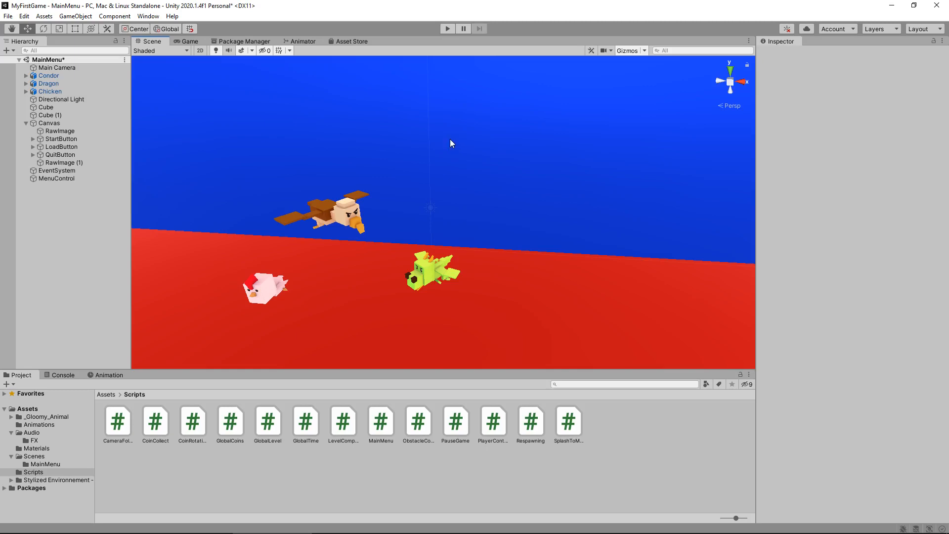
click(447, 29)
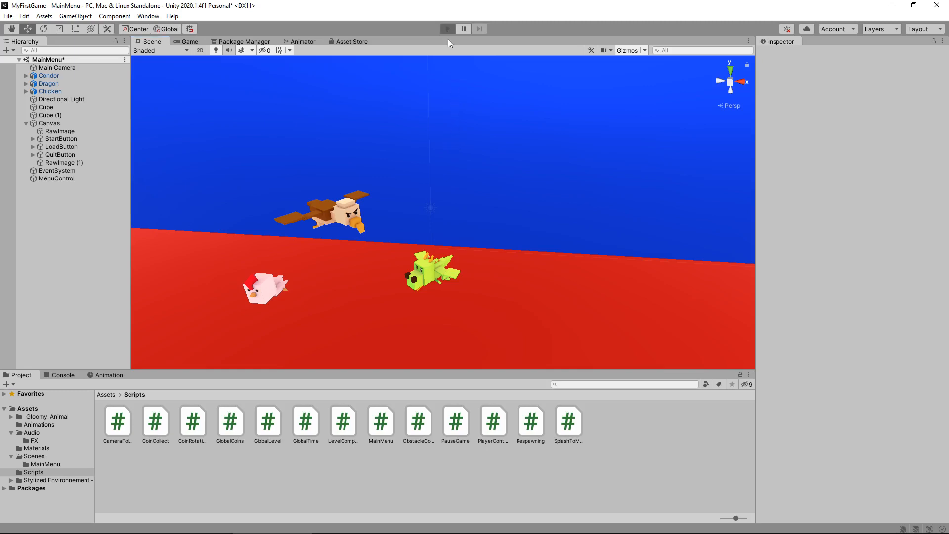
mouse_move(248, 184)
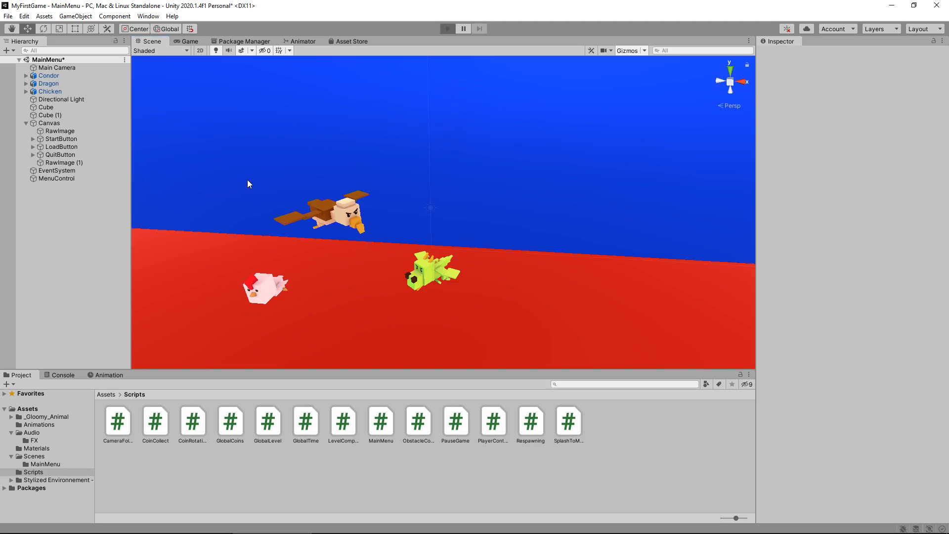
click(447, 29)
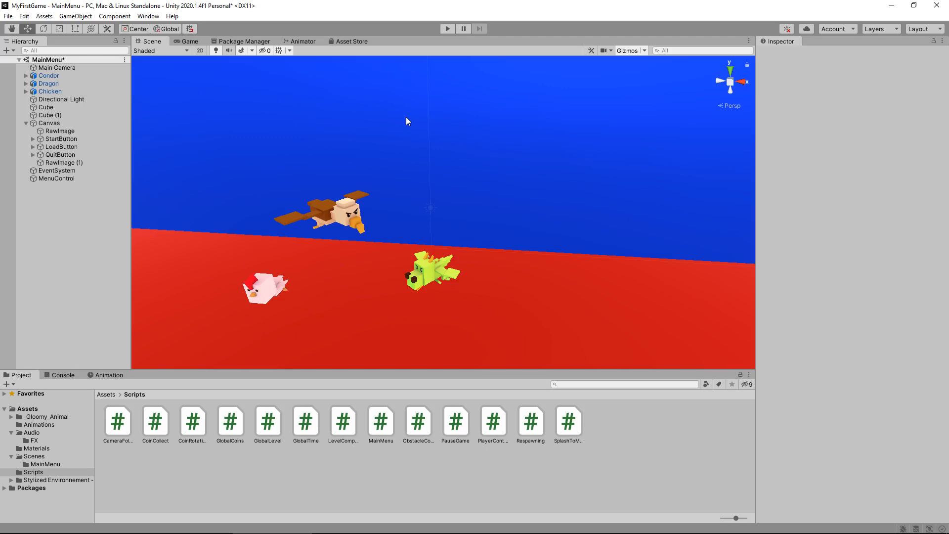
mouse_move(538, 164)
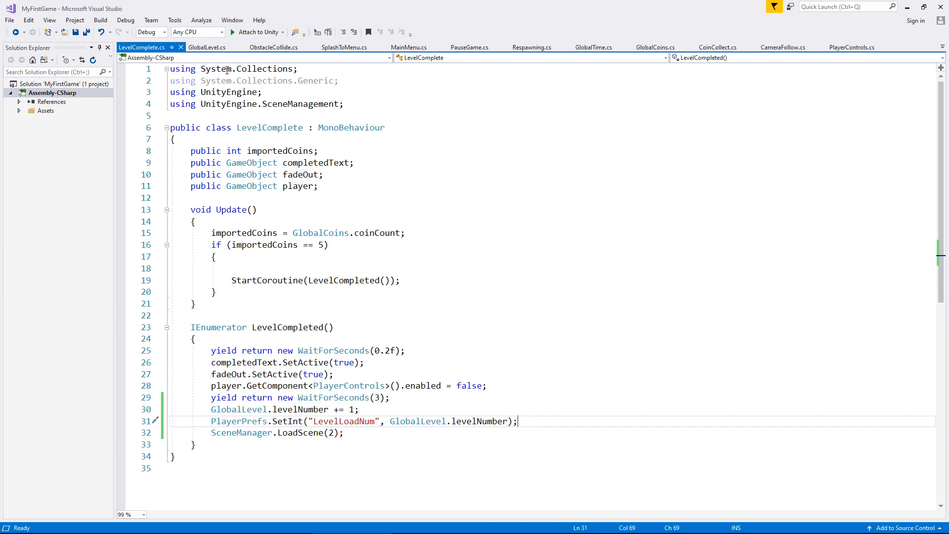
Open GlobalLevel.cs and select the 'public static int levelNumber = 3;' line.
click(206, 47)
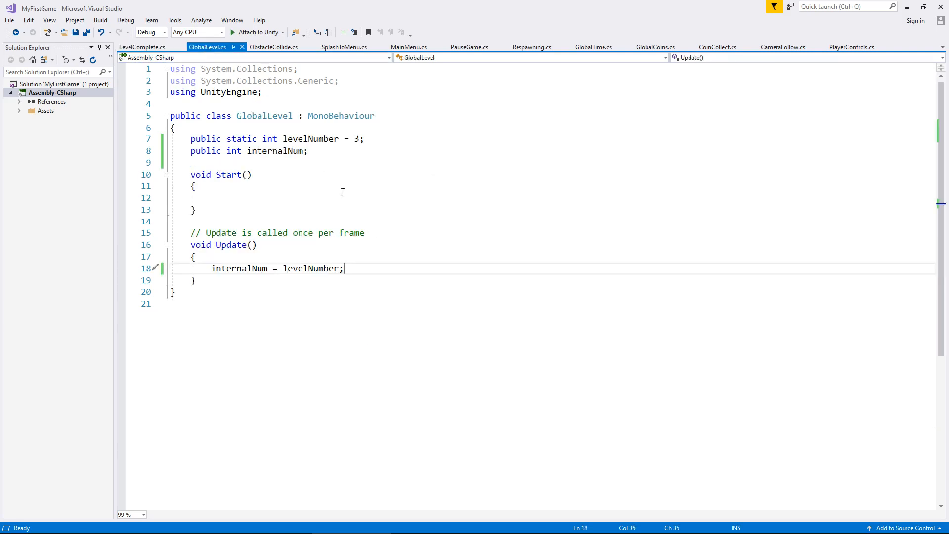
mouse_move(337, 255)
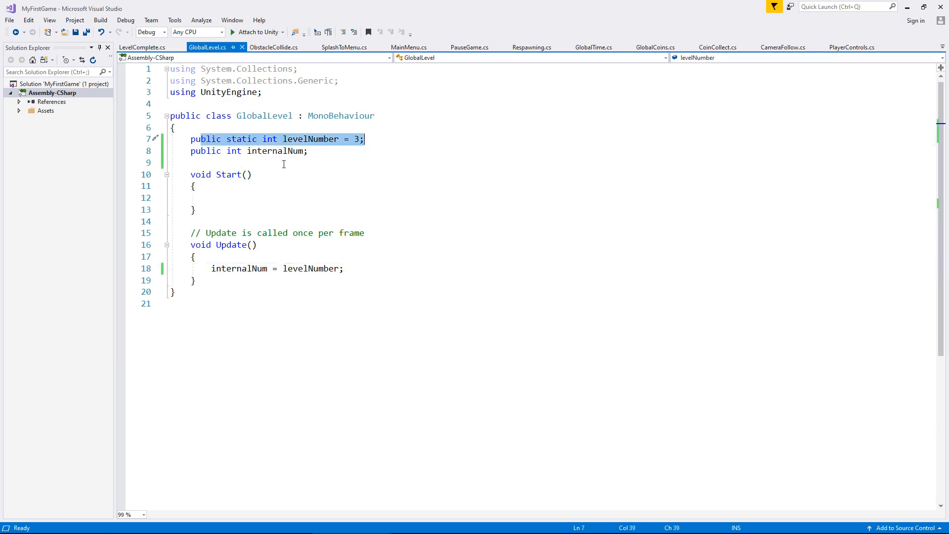
click(143, 47)
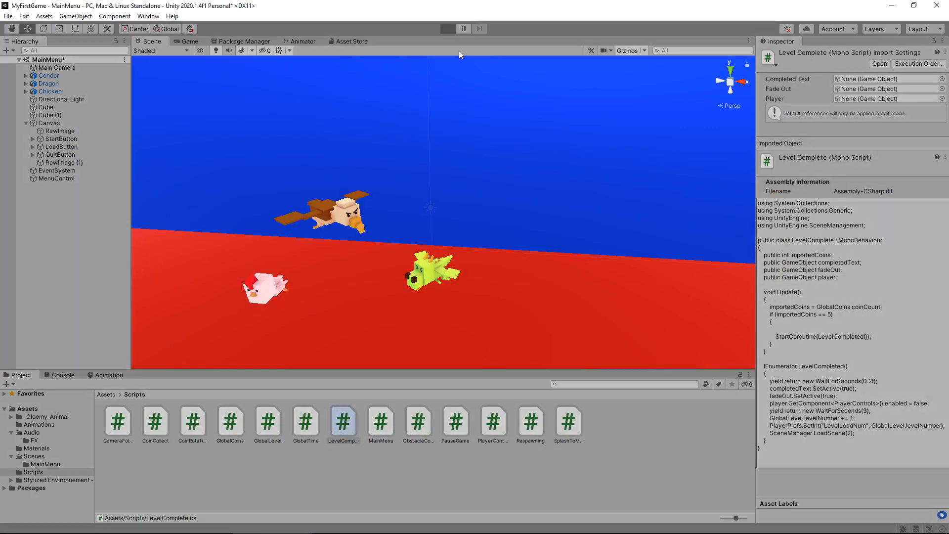
Enter Play mode, choose Load Game to reach Level002, then stop playing.
click(463, 28)
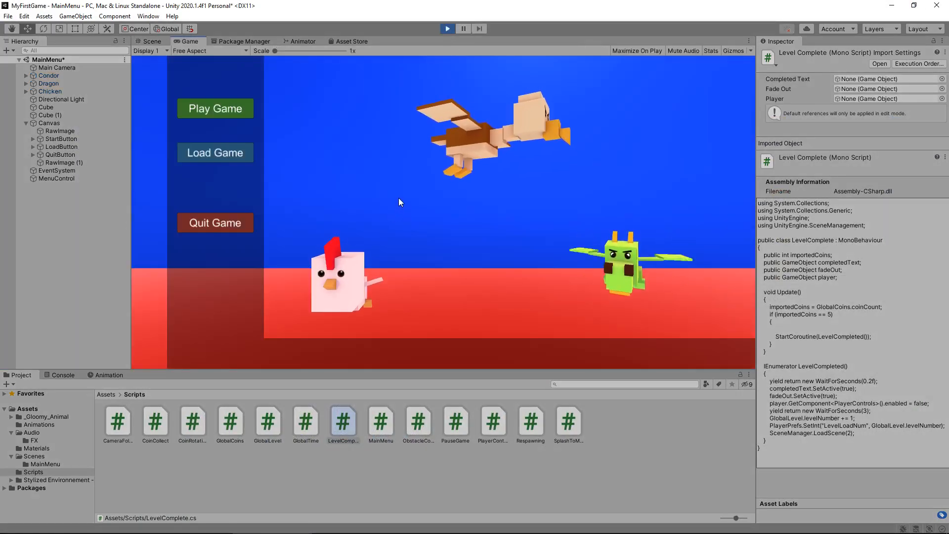
click(215, 108)
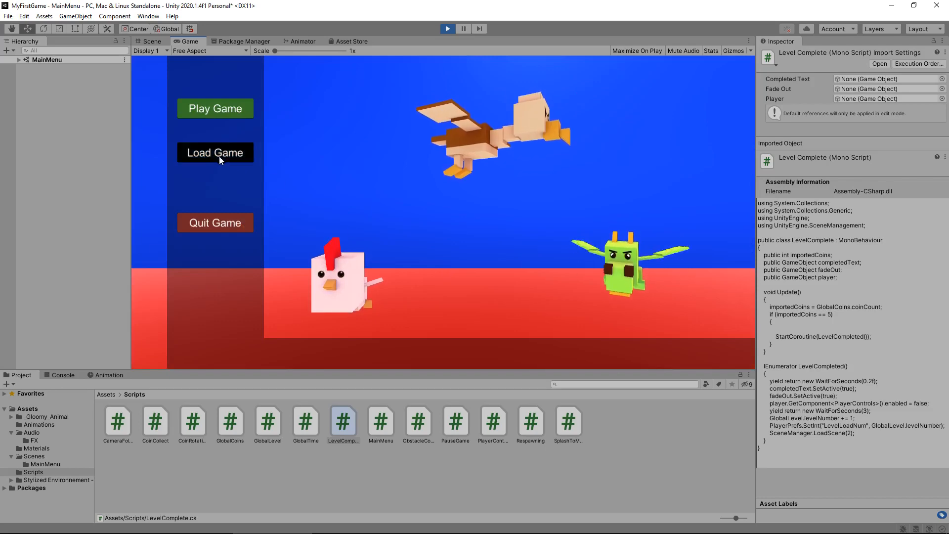
click(215, 109)
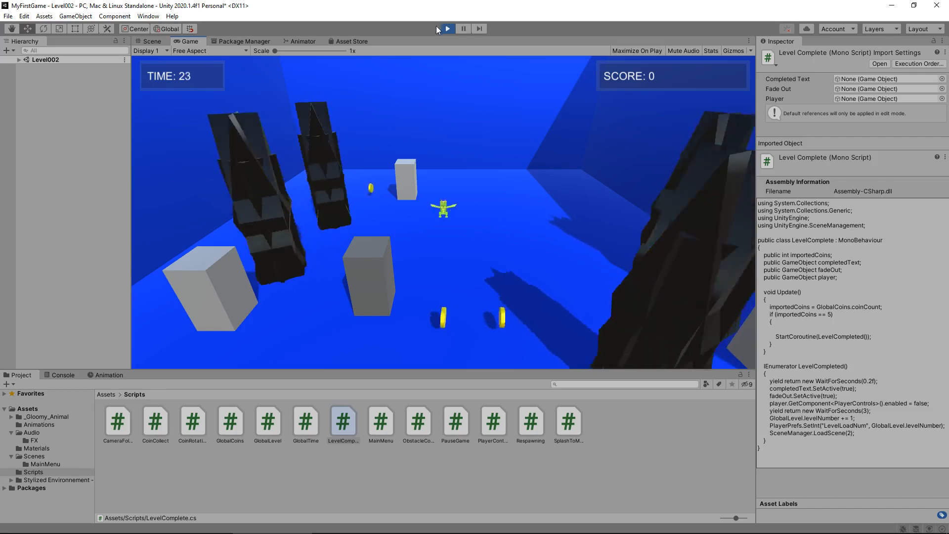
click(447, 28)
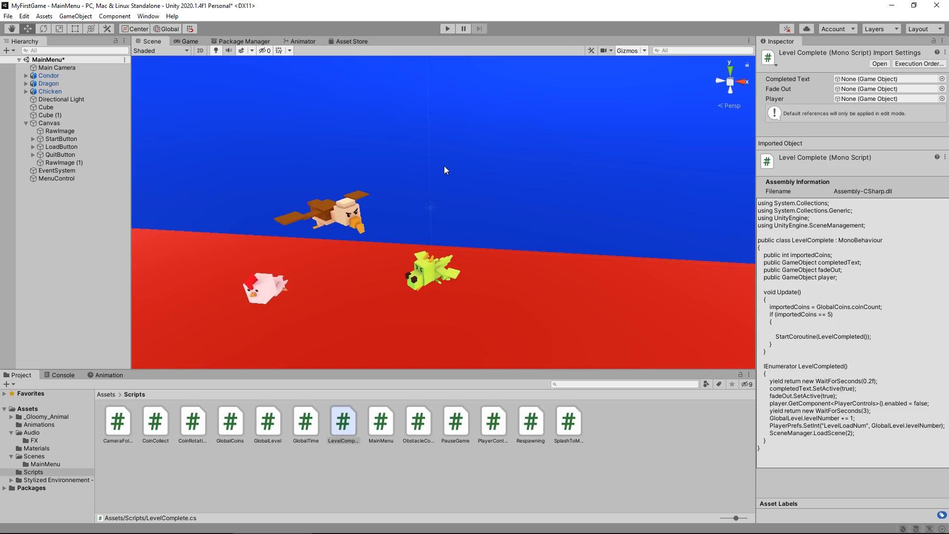
mouse_move(460, 111)
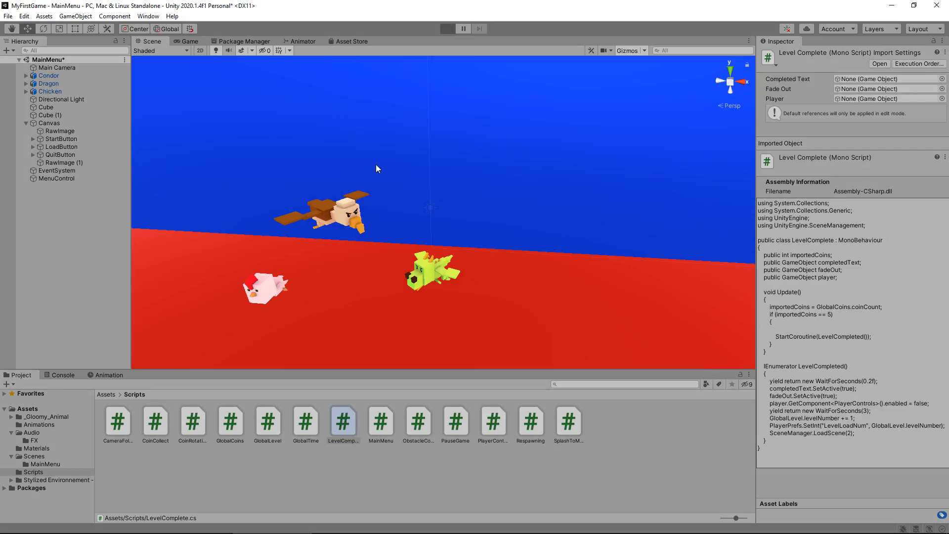
click(447, 29)
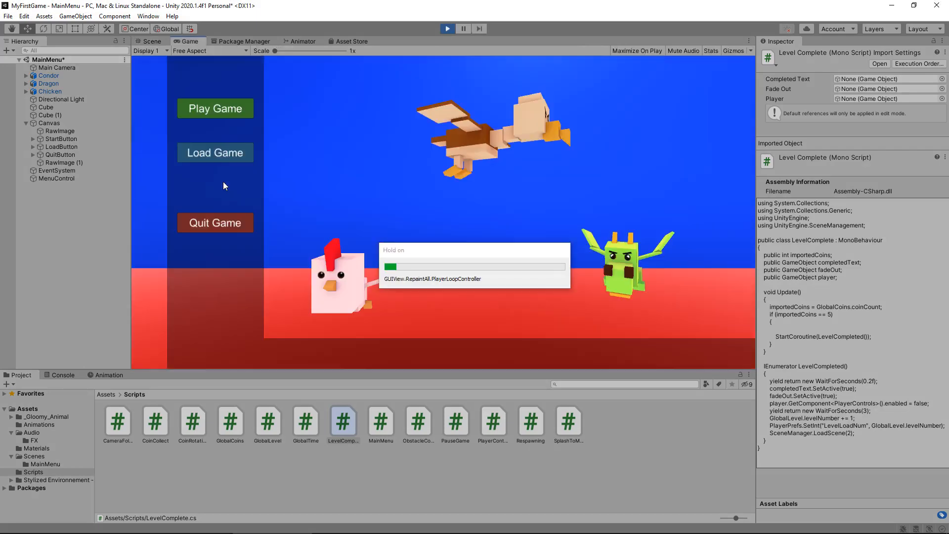
click(214, 108)
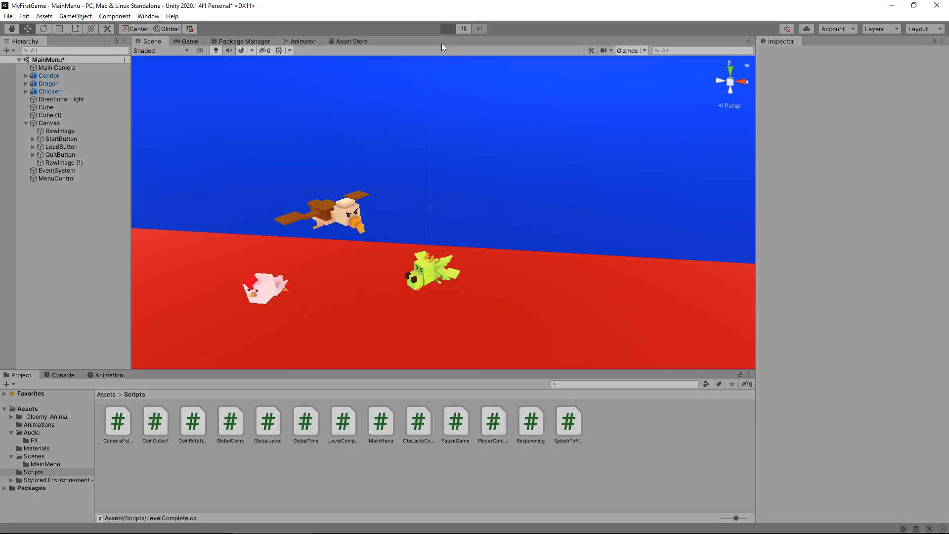
mouse_move(229, 329)
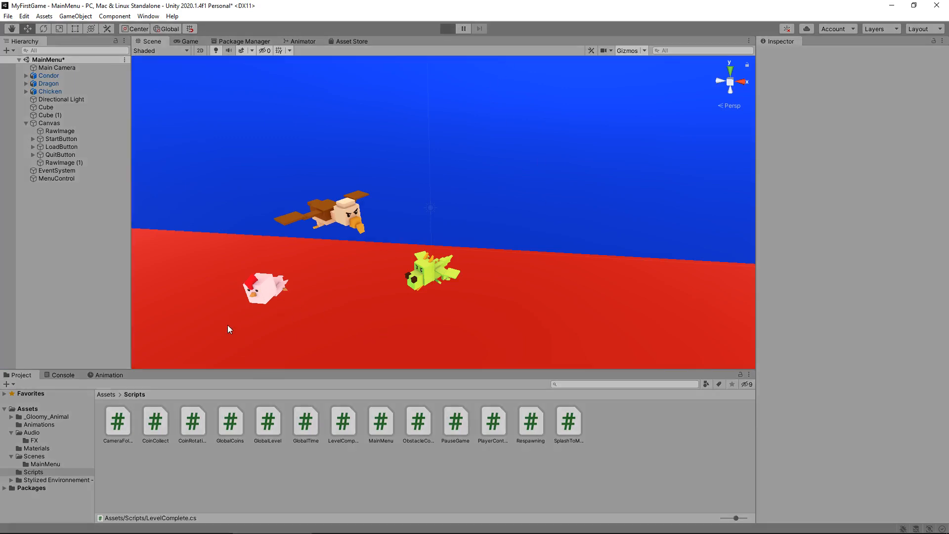
click(446, 29)
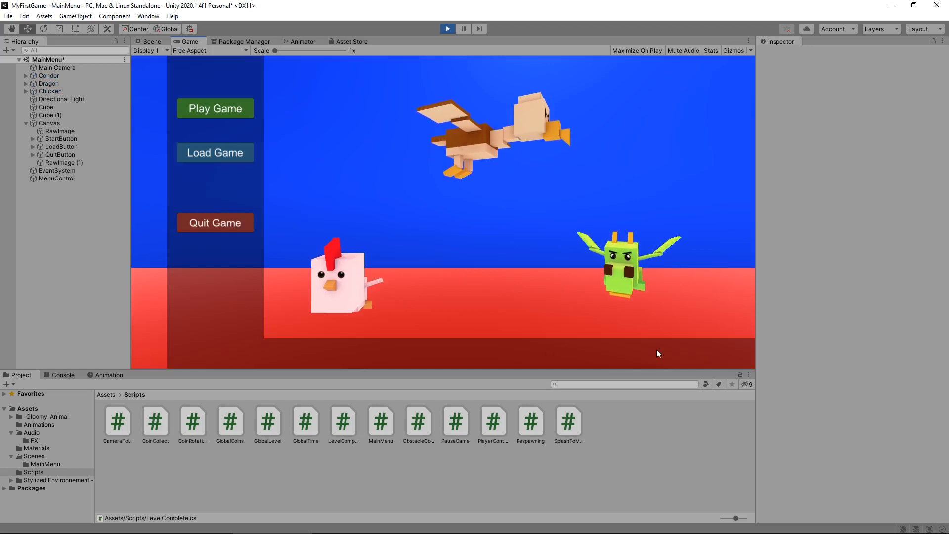
mouse_move(326, 229)
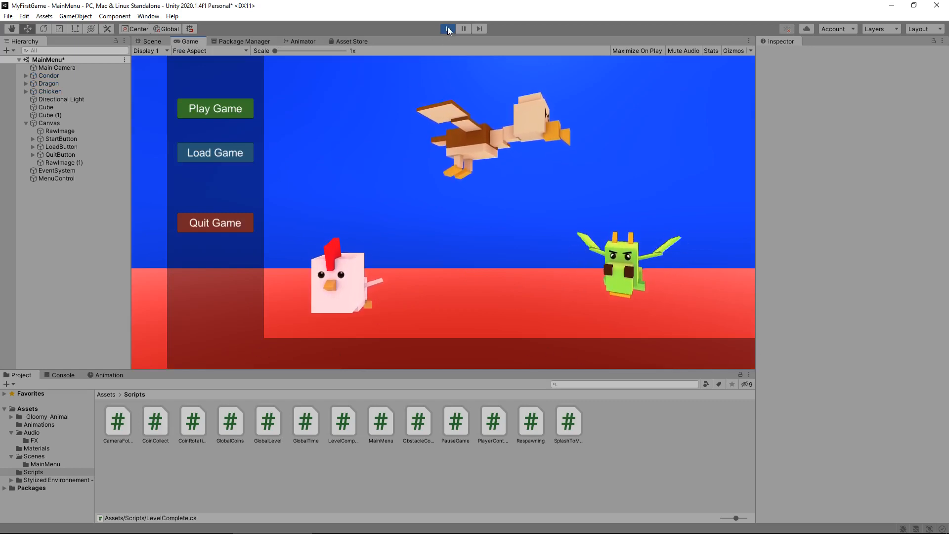
click(447, 29)
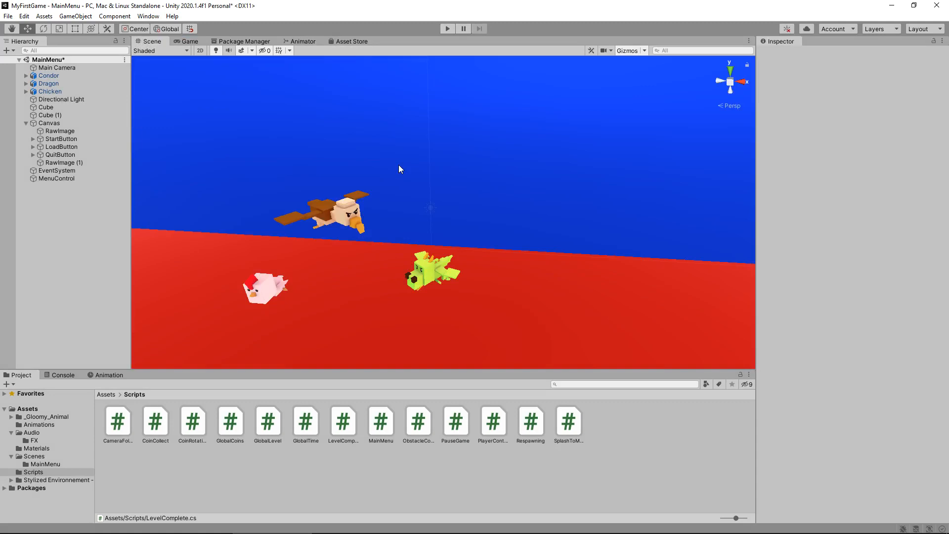